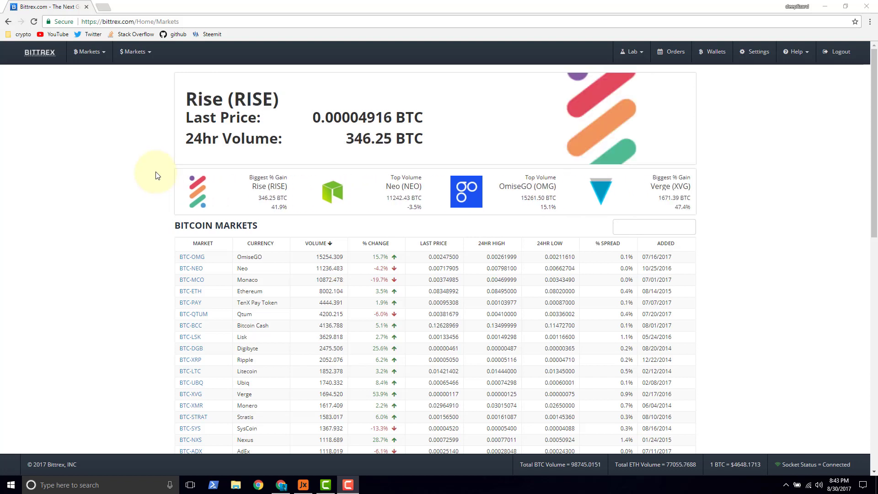
{"action": "mouse_move", "coordinate": [154, 163]}
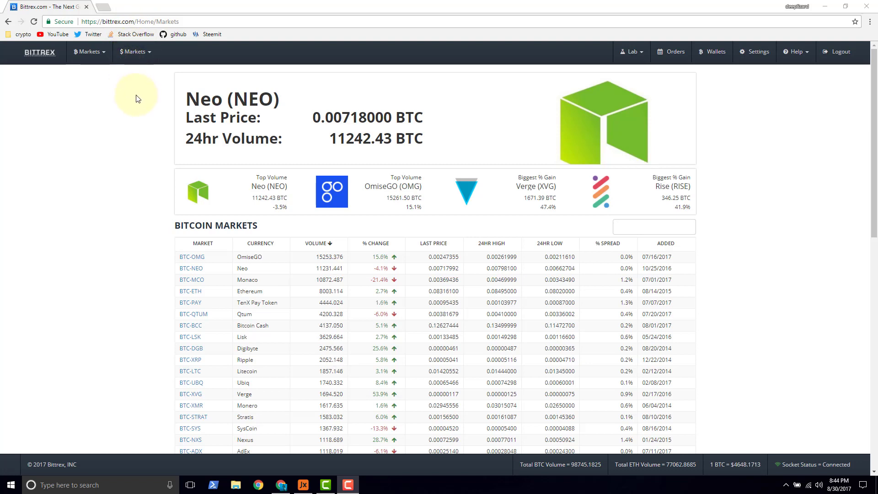
{"action": "mouse_move", "coordinate": [134, 129]}
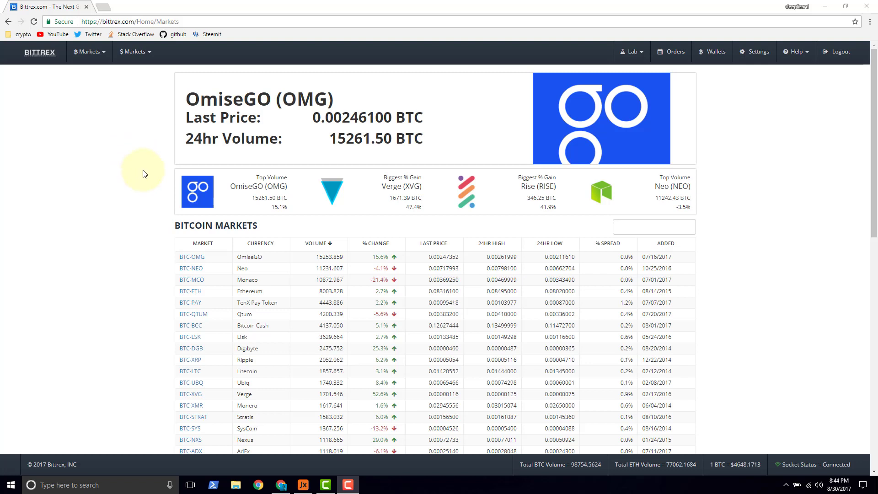
{"action": "mouse_move", "coordinate": [134, 157]}
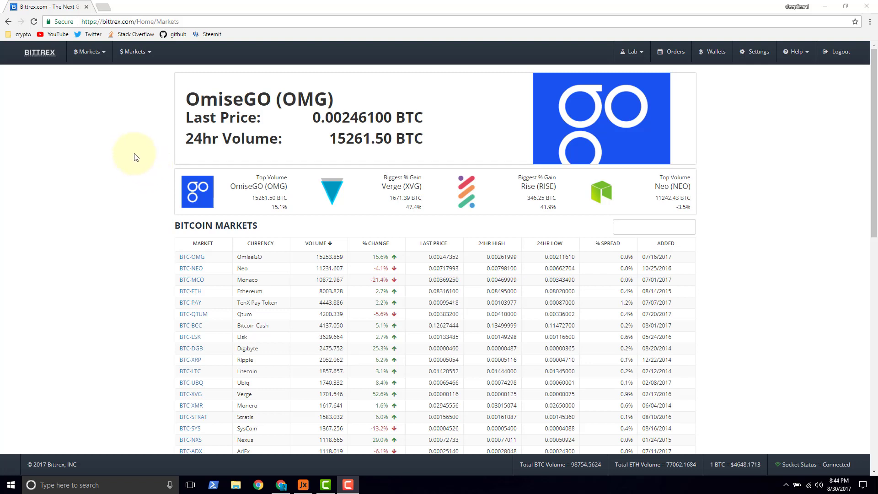
{"action": "mouse_move", "coordinate": [442, 210]}
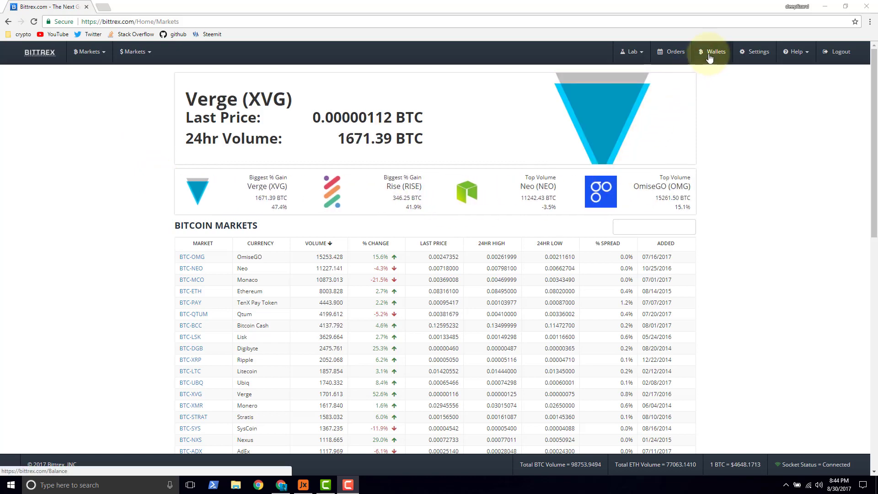
- Filter Bittrex balances to 'lite', view the Litecoin deposit address, then filter to 'bit'
{"action": "left_click", "coordinate": [715, 51]}
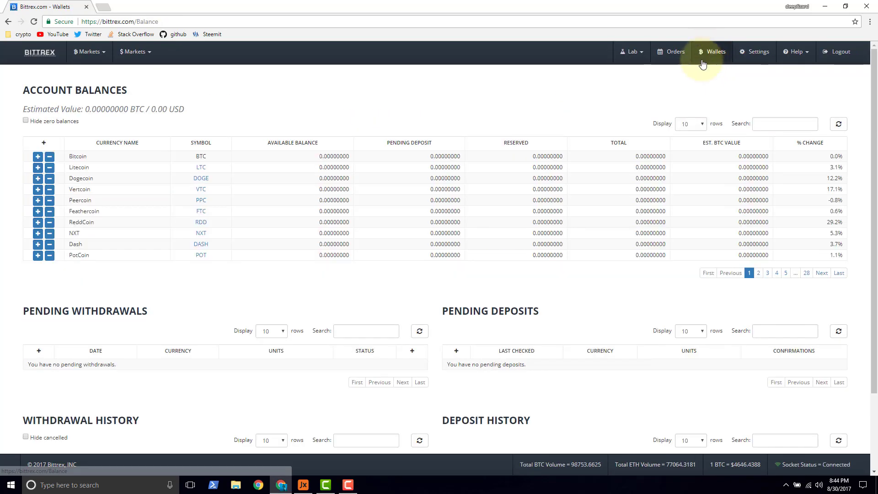
{"action": "mouse_move", "coordinate": [112, 132]}
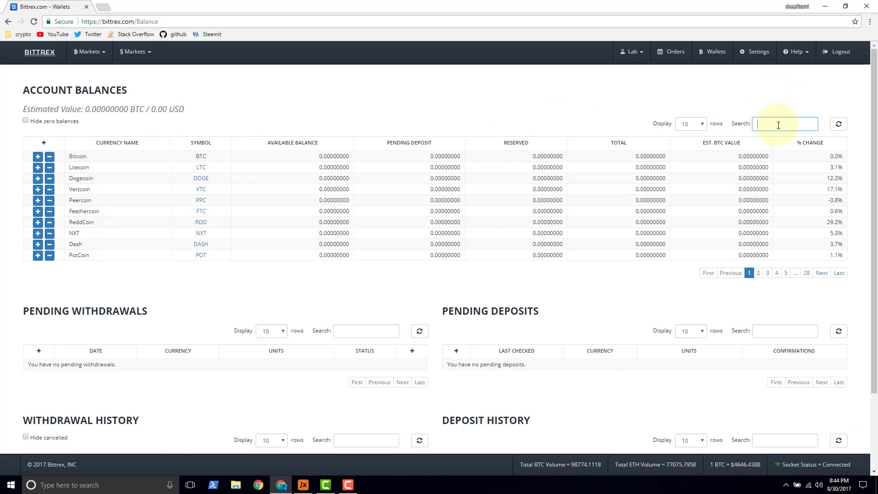
{"action": "type", "text": "lite"}
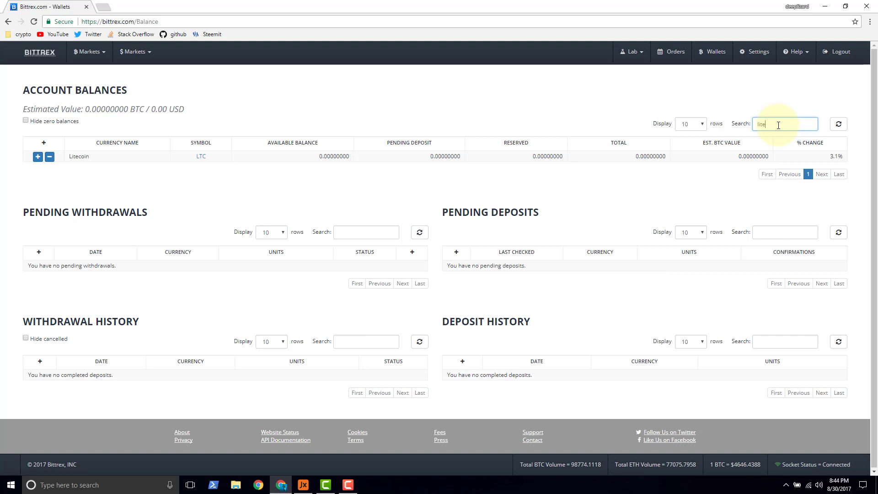
{"action": "mouse_move", "coordinate": [105, 170]}
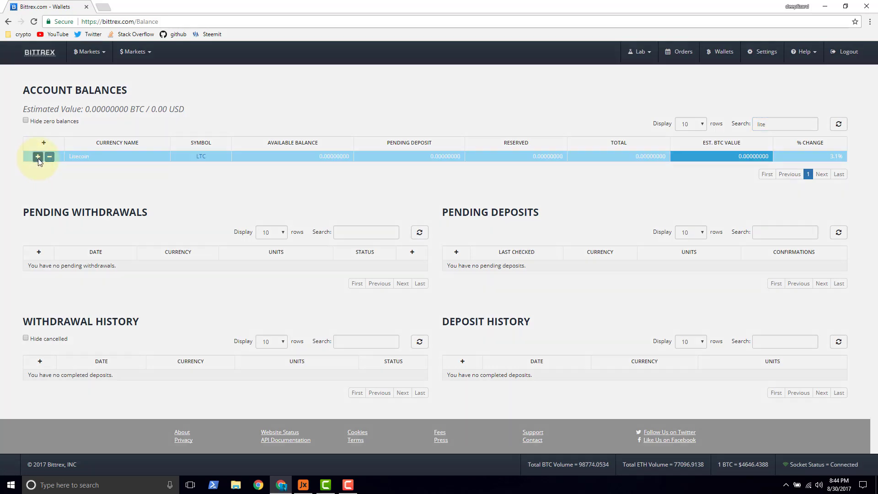
{"action": "left_click", "coordinate": [37, 157]}
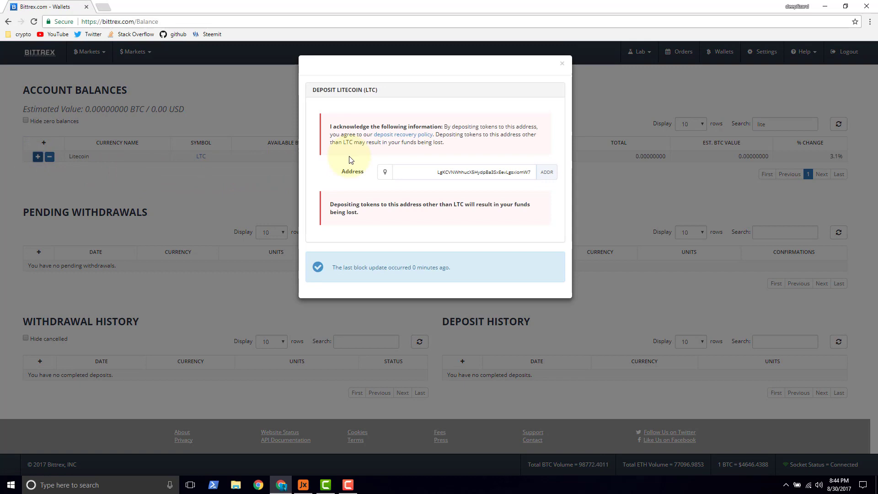
{"action": "mouse_move", "coordinate": [337, 109]}
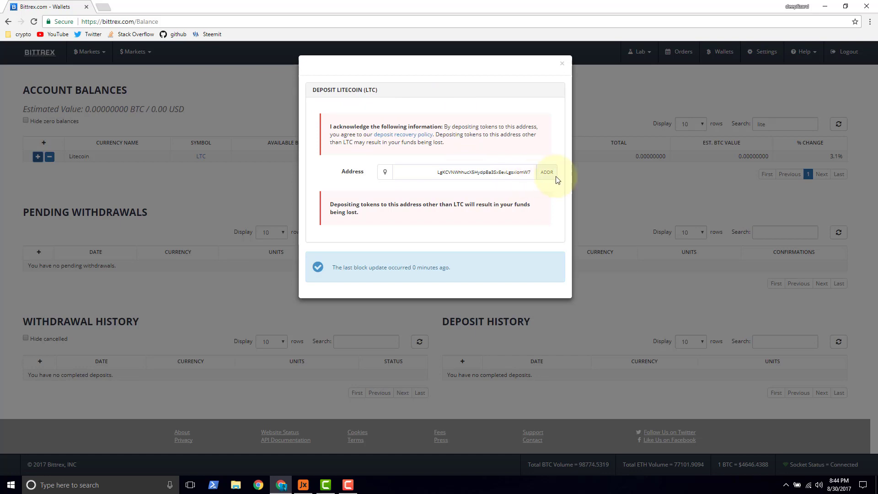
{"action": "mouse_move", "coordinate": [509, 167]}
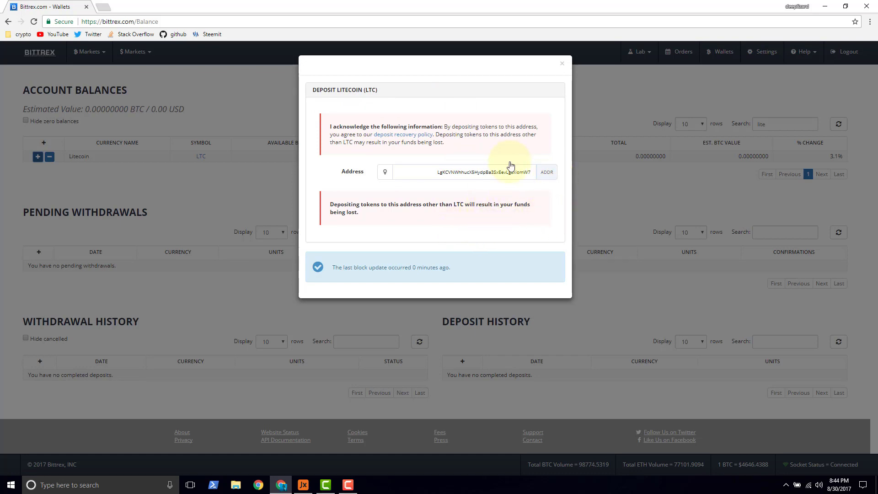
{"action": "left_click", "coordinate": [562, 63]}
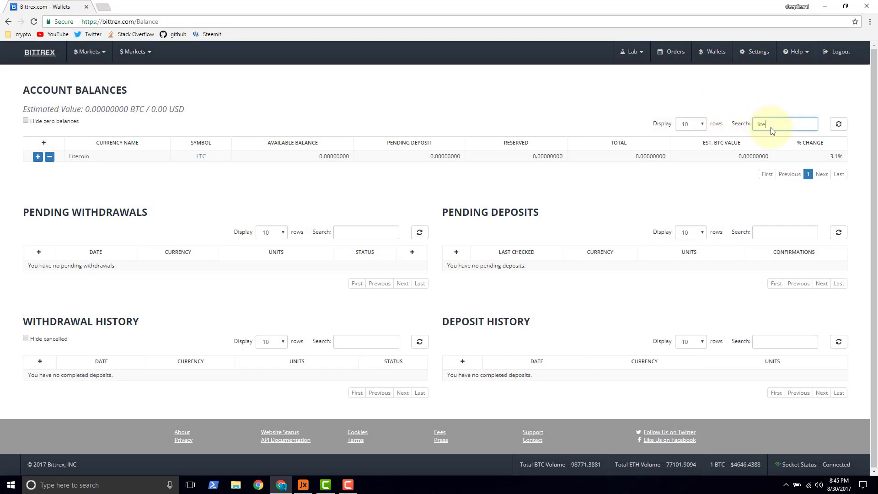
{"action": "type", "text": "bit"}
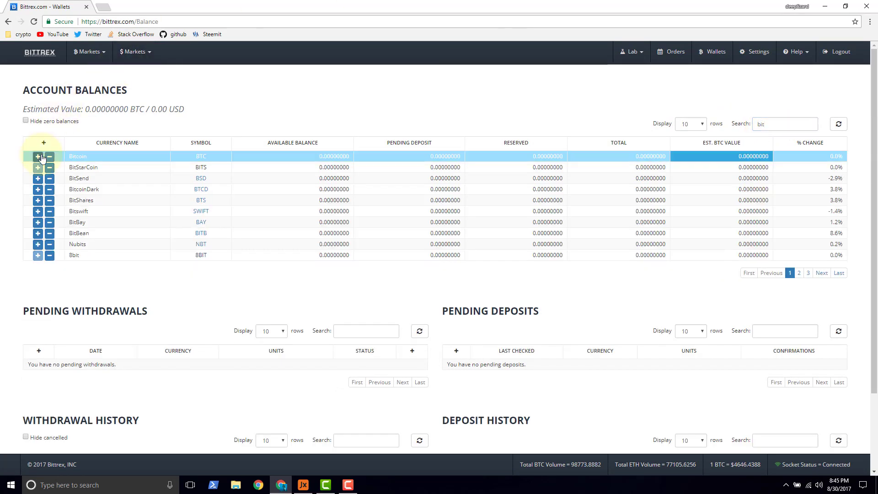
- Generate a new Bitcoin deposit address with its QR code, then close the details
{"action": "left_click", "coordinate": [37, 156]}
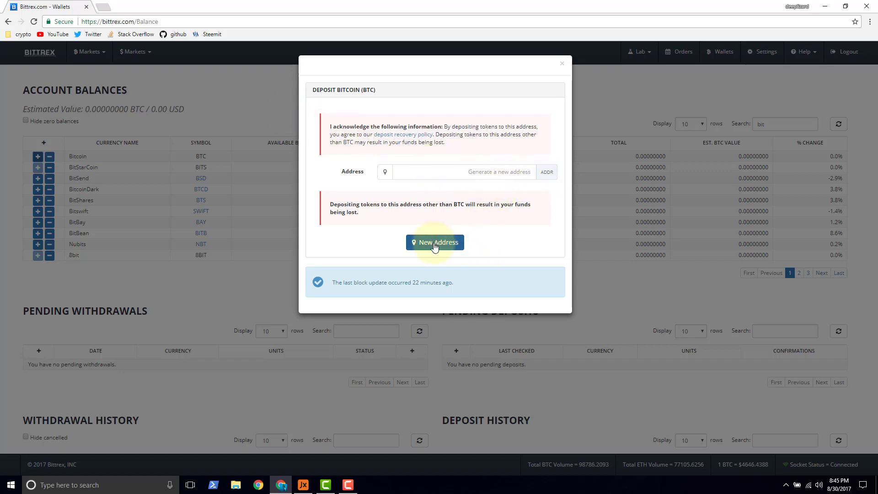
{"action": "left_click", "coordinate": [434, 242]}
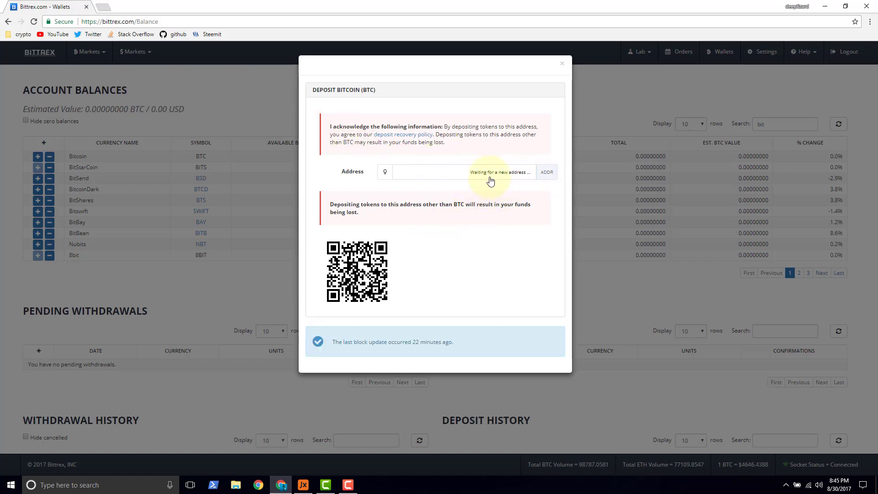
{"action": "mouse_move", "coordinate": [458, 177]}
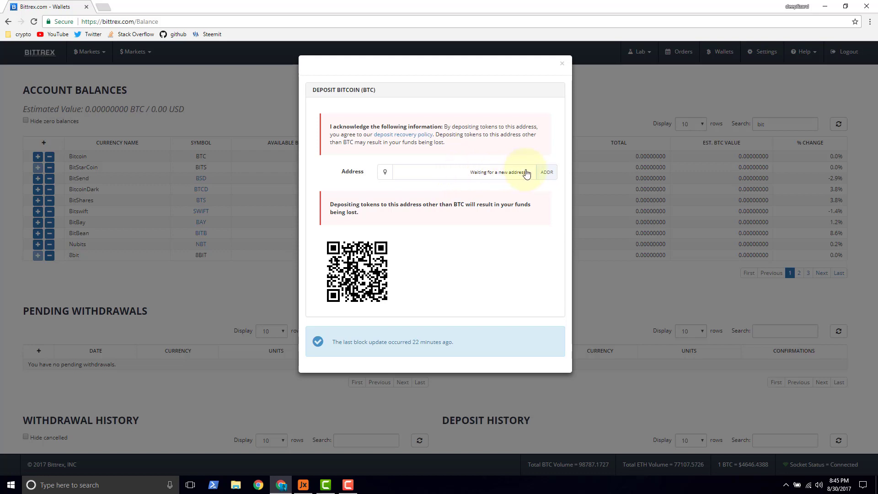
{"action": "left_click", "coordinate": [546, 172]}
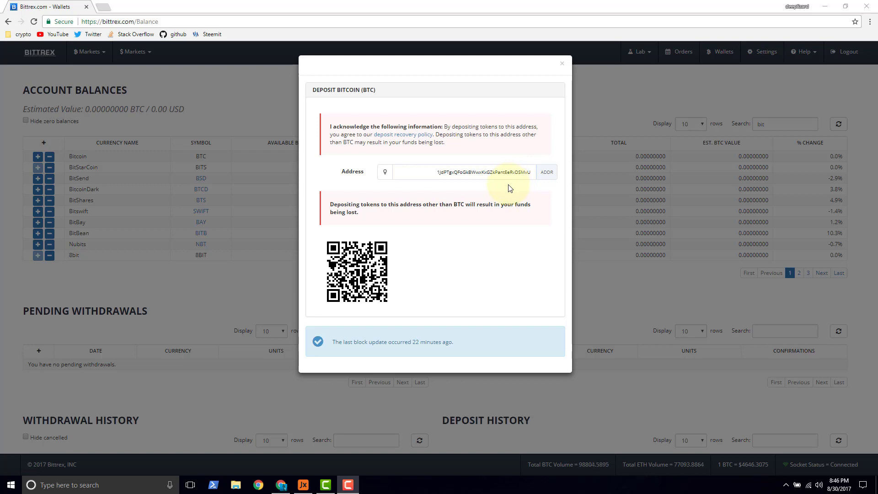
{"action": "mouse_move", "coordinate": [467, 179]}
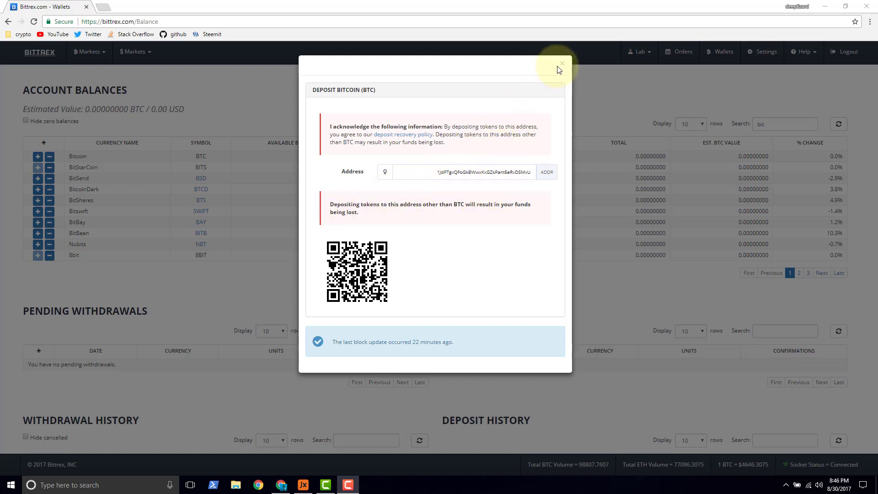
{"action": "left_click", "coordinate": [558, 64]}
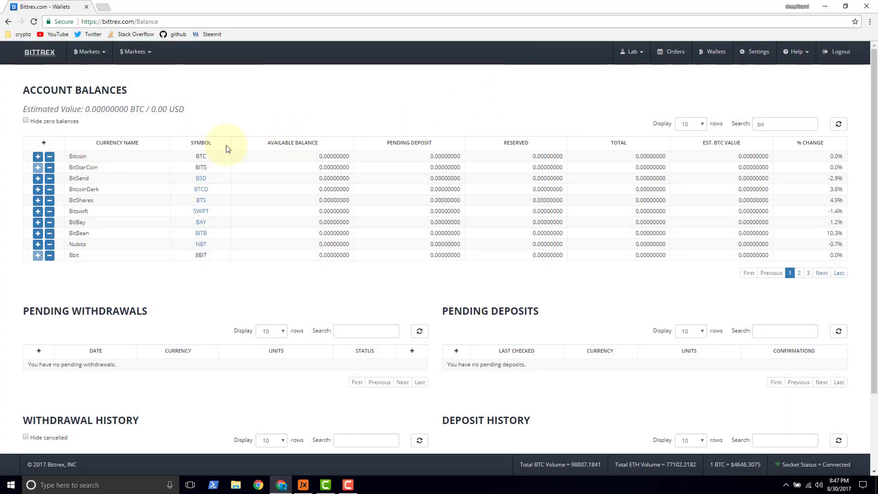
{"action": "mouse_move", "coordinate": [657, 131]}
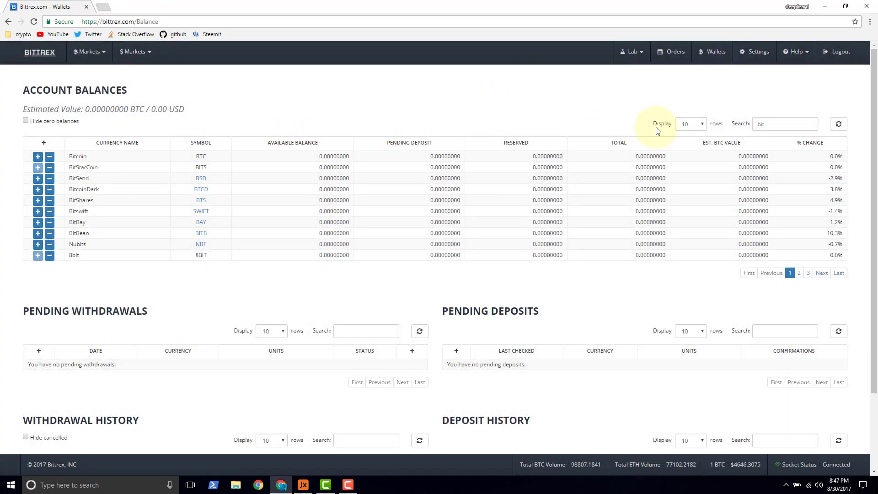
- Re-filter balances to 'lite', copy the Litecoin deposit address, and close the window
{"action": "left_click", "coordinate": [784, 124]}
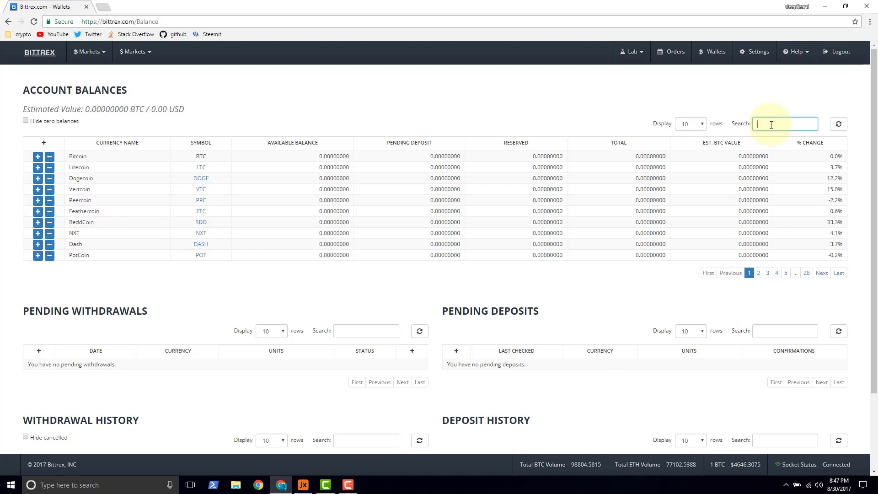
{"action": "type", "text": "lite"}
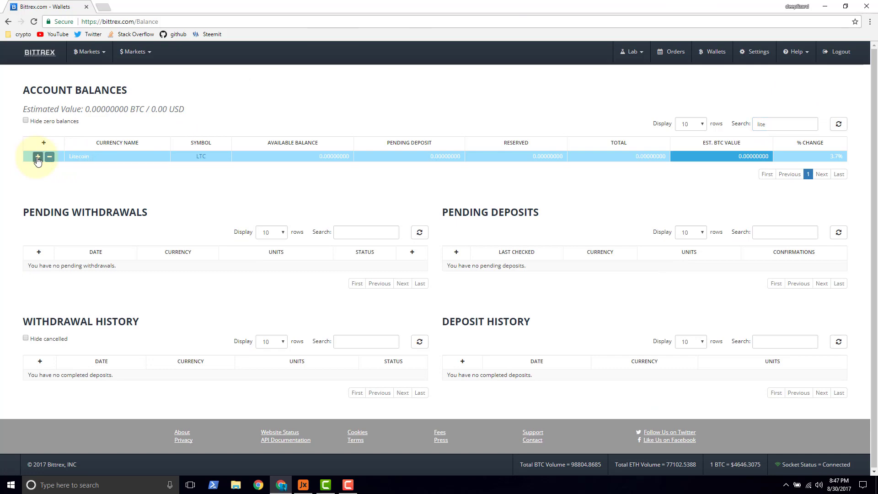
{"action": "left_click", "coordinate": [37, 156]}
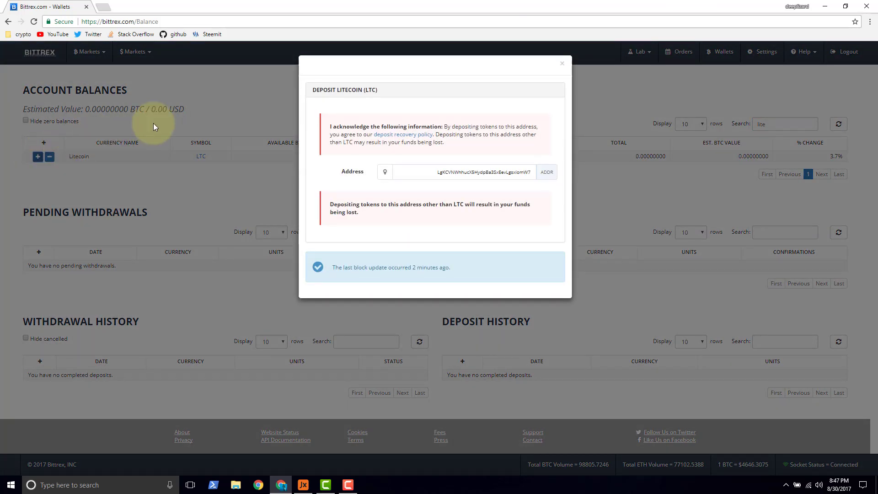
{"action": "mouse_move", "coordinate": [417, 174]}
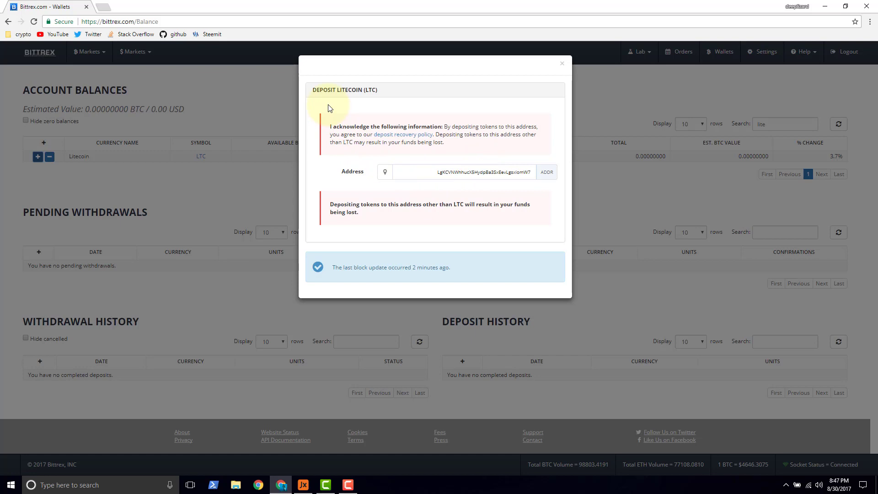
{"action": "mouse_move", "coordinate": [342, 126]}
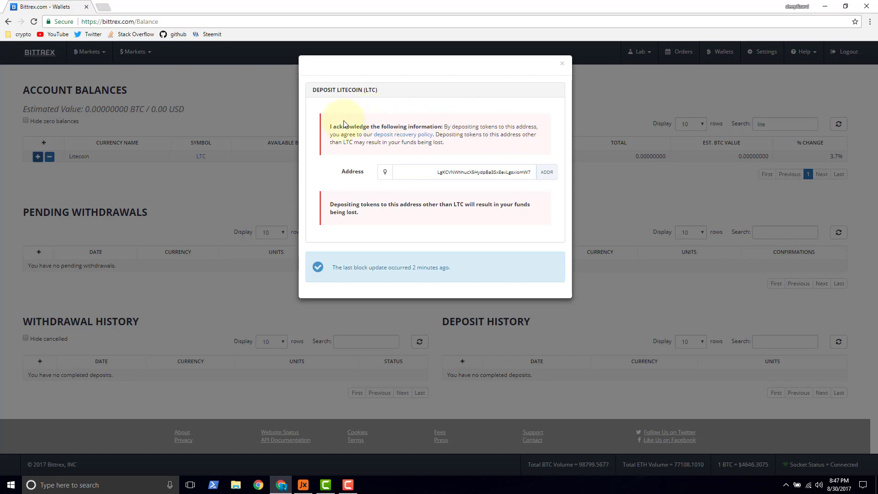
{"action": "mouse_move", "coordinate": [402, 135]}
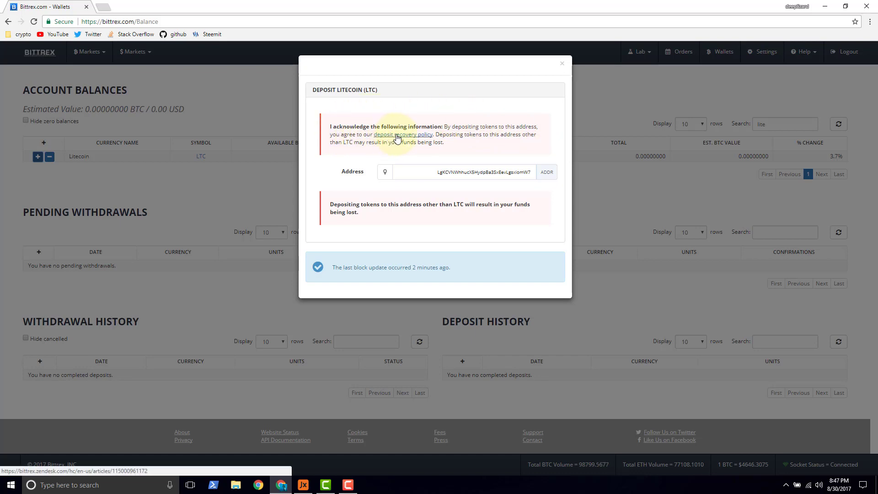
{"action": "mouse_move", "coordinate": [492, 143]}
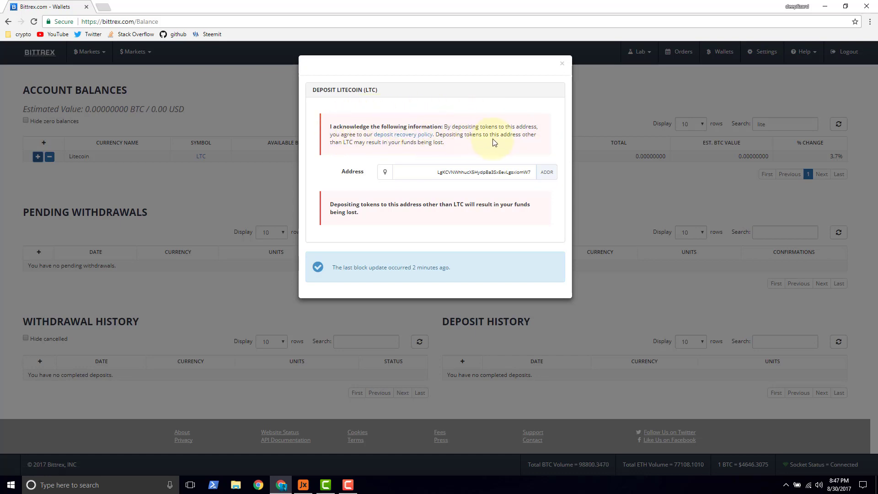
{"action": "mouse_move", "coordinate": [357, 155]}
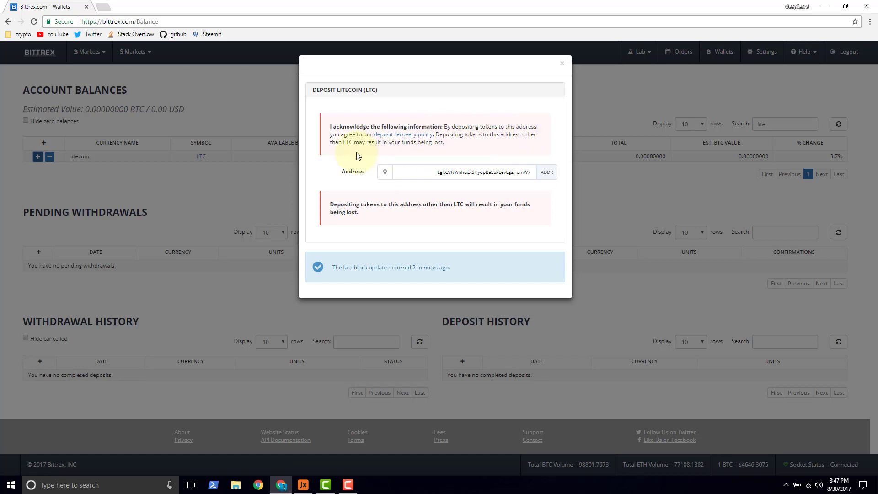
{"action": "mouse_move", "coordinate": [446, 153]}
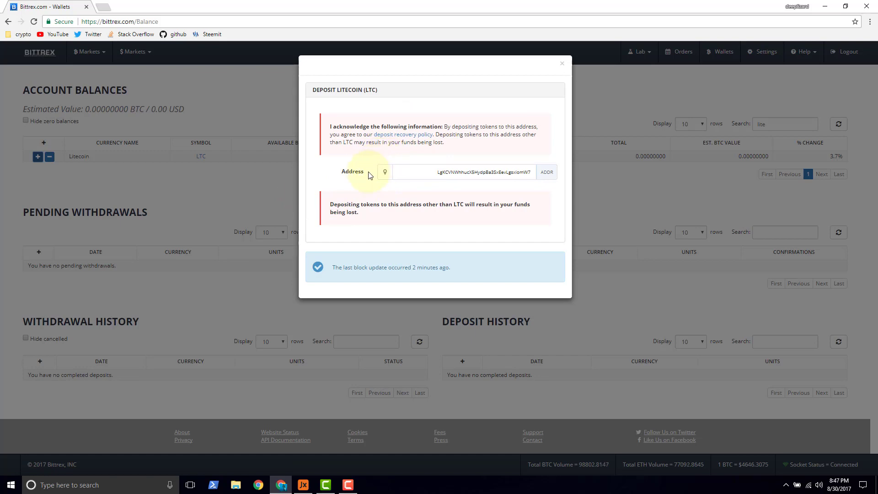
{"action": "mouse_move", "coordinate": [444, 214]}
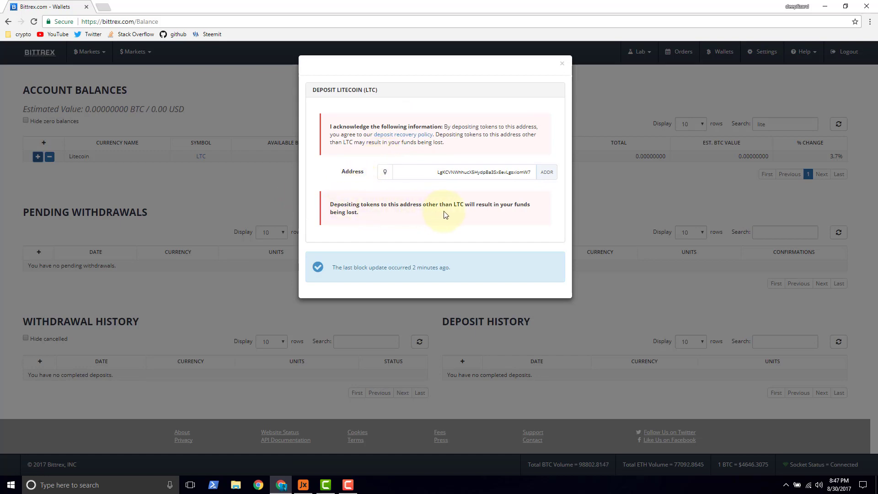
{"action": "mouse_move", "coordinate": [340, 220]}
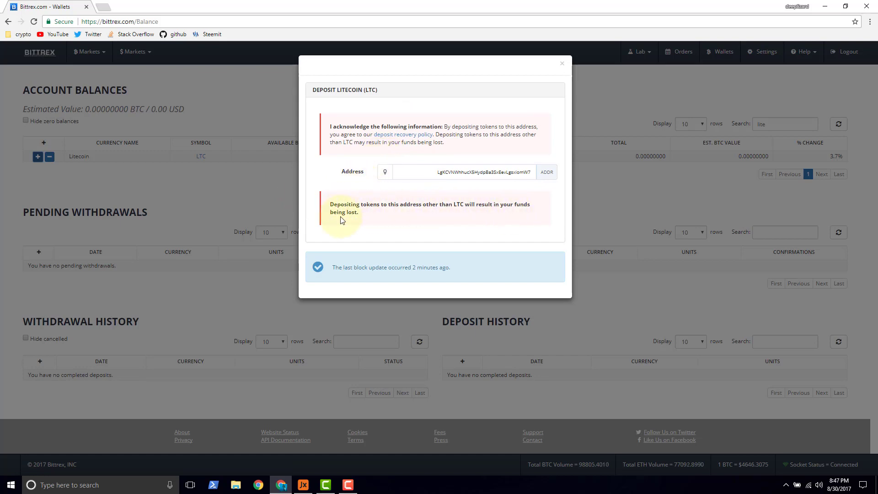
{"action": "mouse_move", "coordinate": [471, 179]}
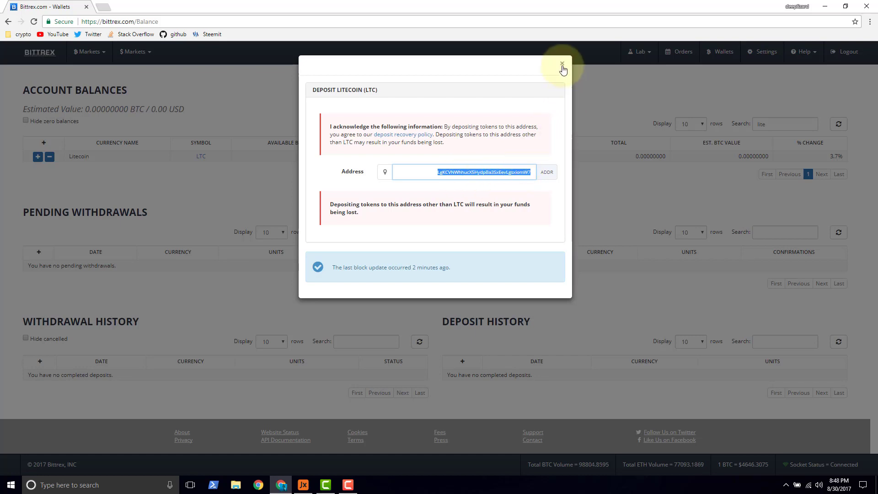
{"action": "left_click", "coordinate": [562, 64]}
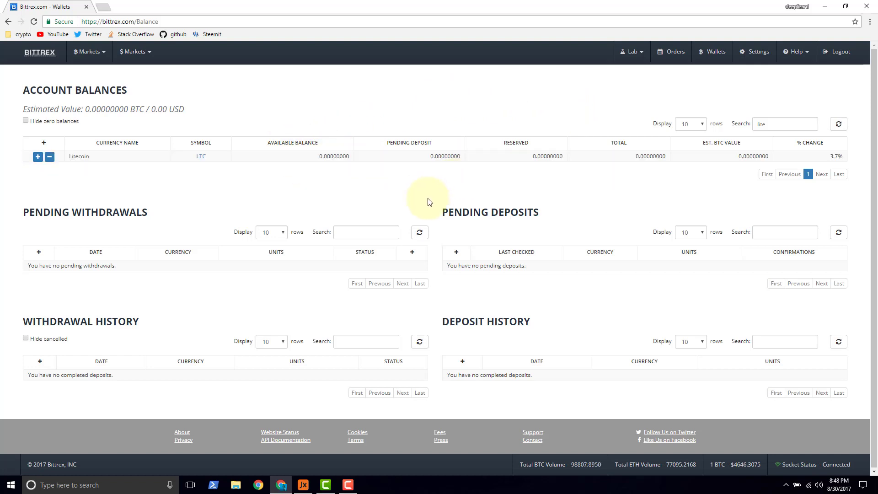
{"action": "mouse_move", "coordinate": [337, 355]}
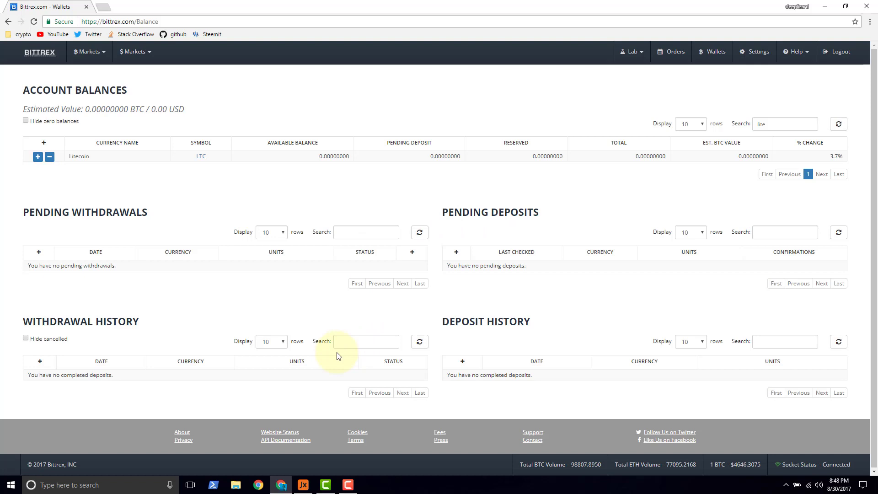
{"action": "left_click", "coordinate": [303, 485]}
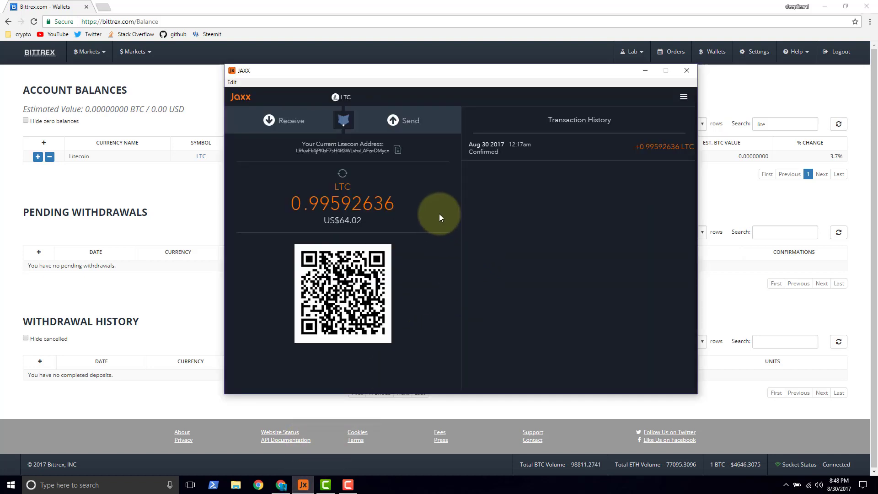
{"action": "mouse_move", "coordinate": [313, 203]}
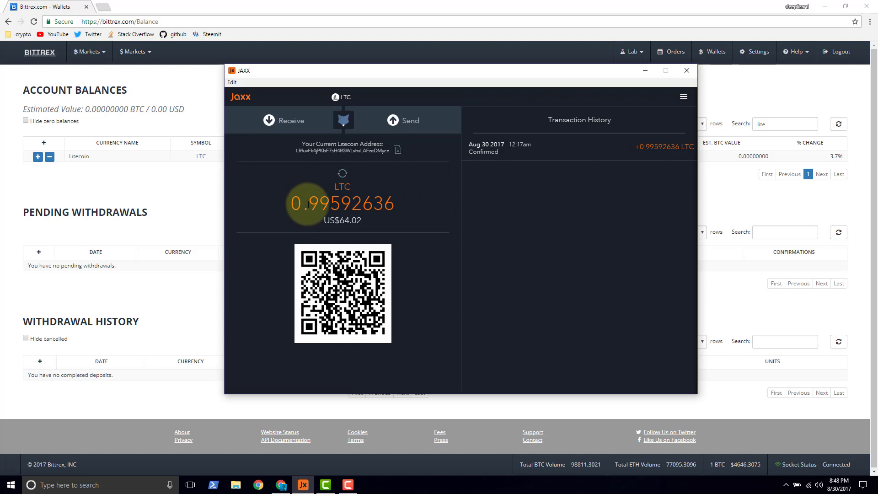
{"action": "mouse_move", "coordinate": [406, 124]}
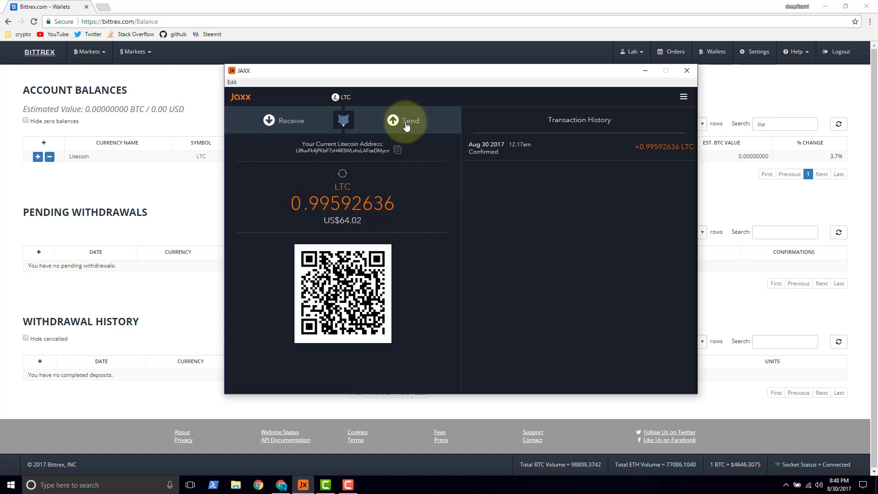
{"action": "left_click", "coordinate": [411, 121]}
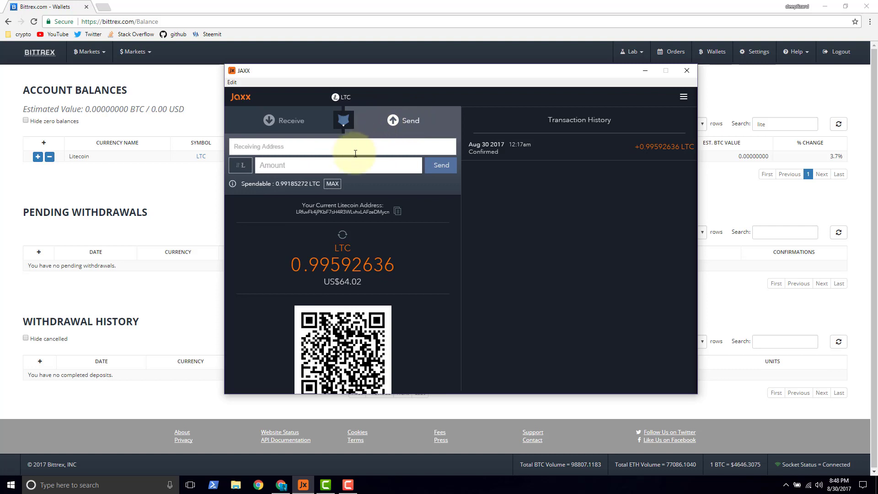
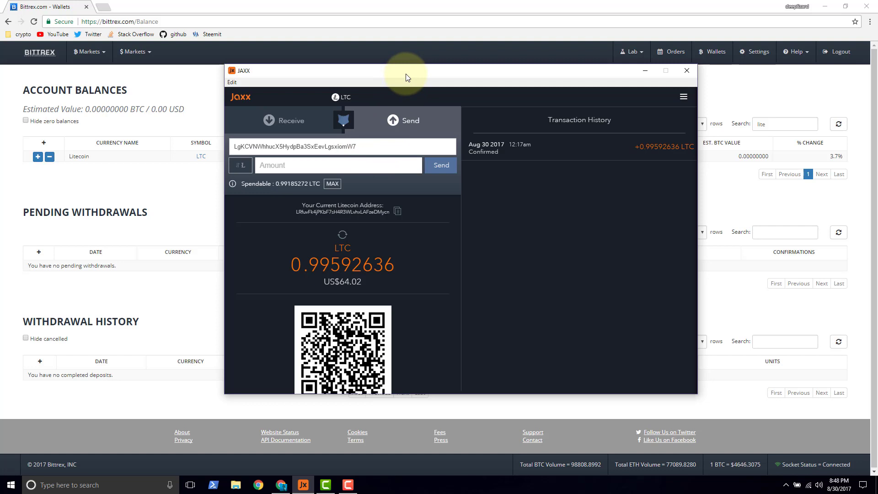
{"action": "left_click_drag", "start_coordinate": [407, 76], "coordinate": [370, 192]}
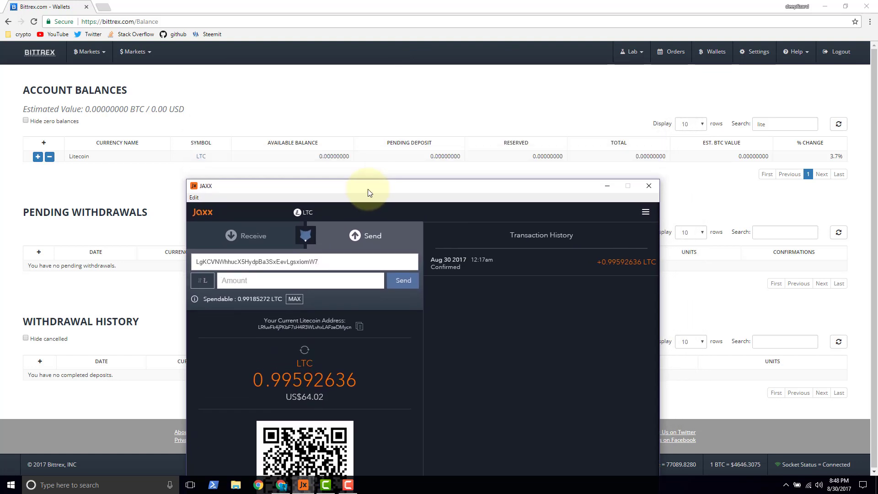
{"action": "left_click_drag", "start_coordinate": [369, 193], "coordinate": [406, 72]}
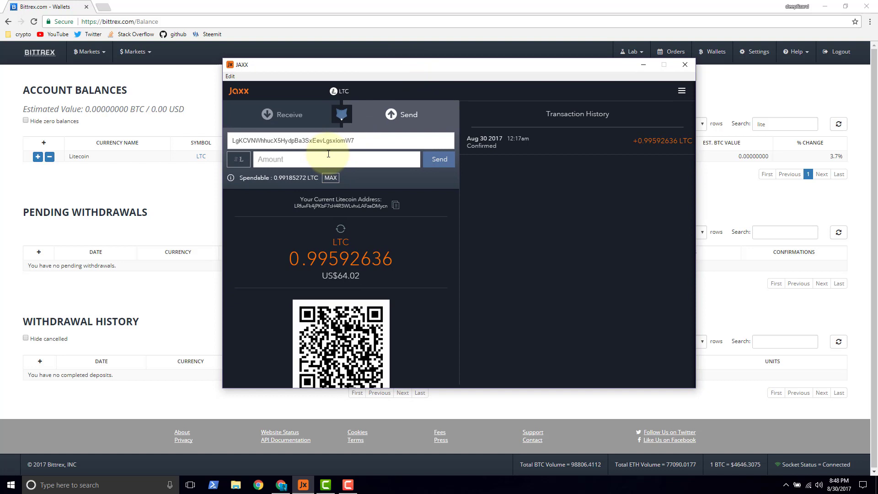
{"action": "type", "text": ".5"}
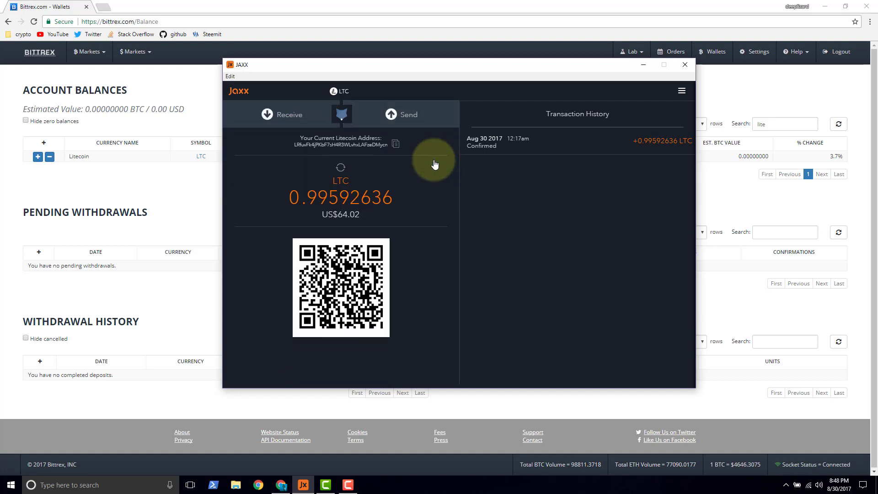
- Confirm the .5 LTC send with its 0.00407364 LTC mining fee
{"action": "left_click", "coordinate": [401, 115]}
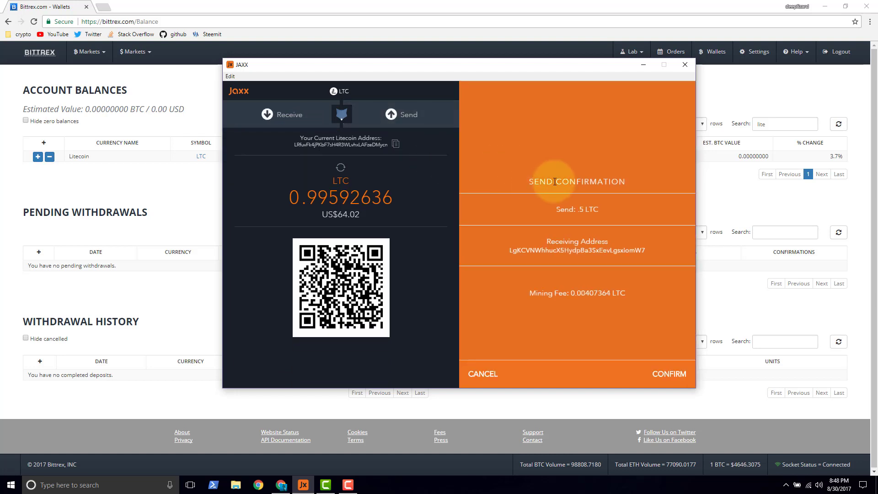
{"action": "mouse_move", "coordinate": [594, 221]}
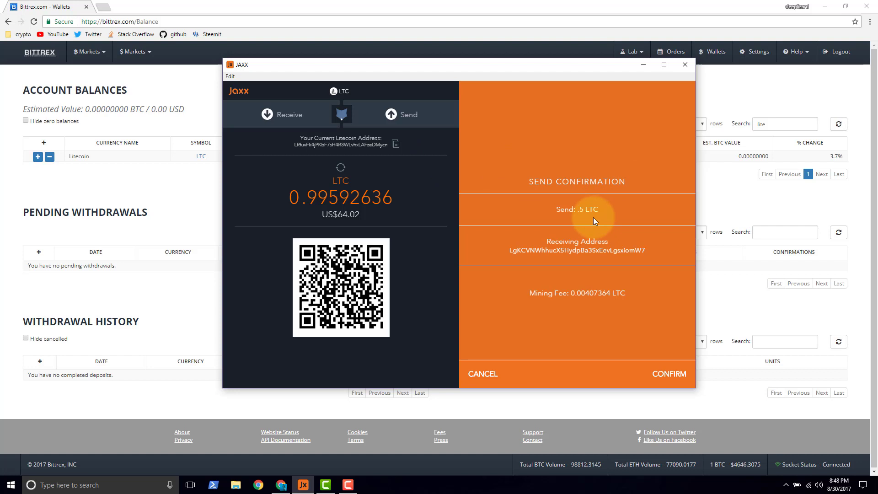
{"action": "mouse_move", "coordinate": [644, 259]}
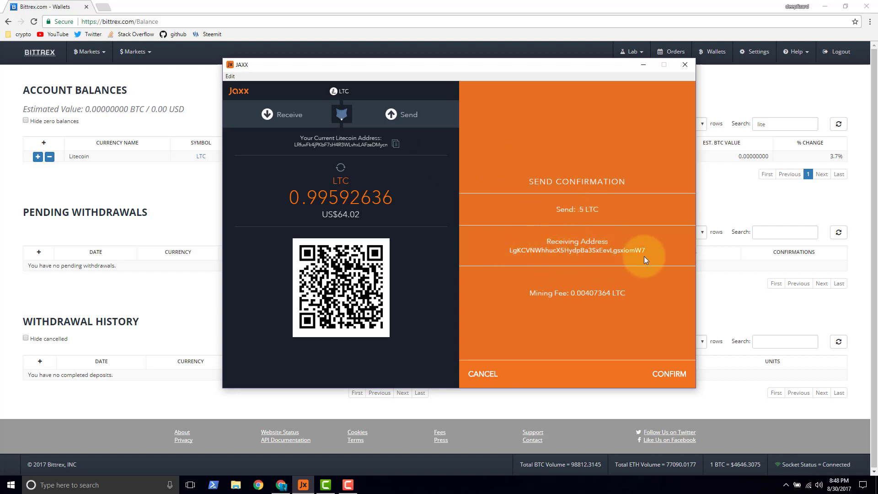
{"action": "mouse_move", "coordinate": [586, 301]}
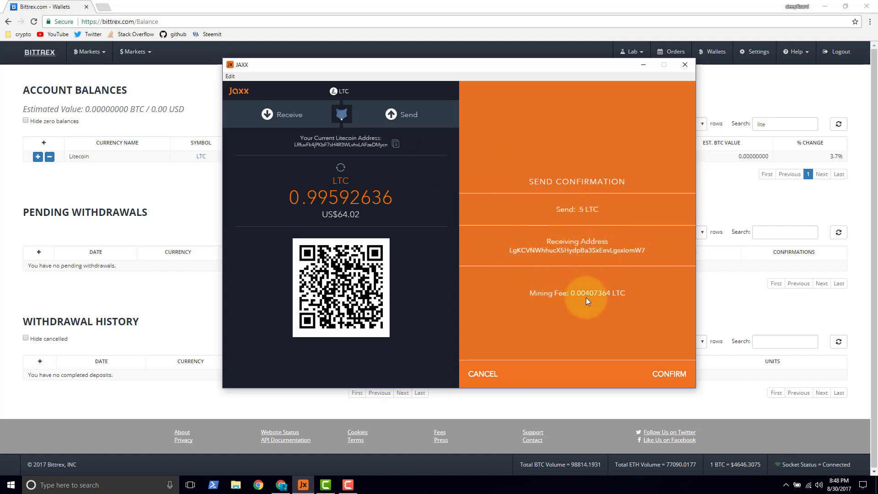
{"action": "mouse_move", "coordinate": [589, 301]}
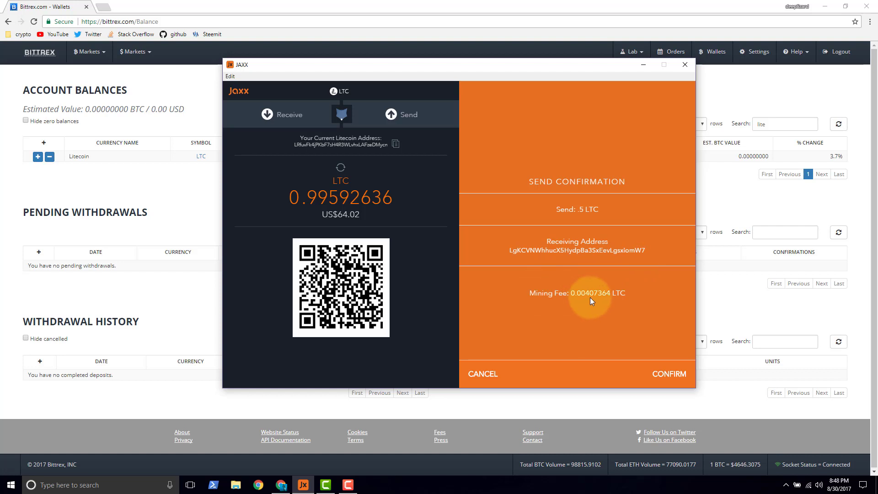
{"action": "left_click", "coordinate": [667, 373]}
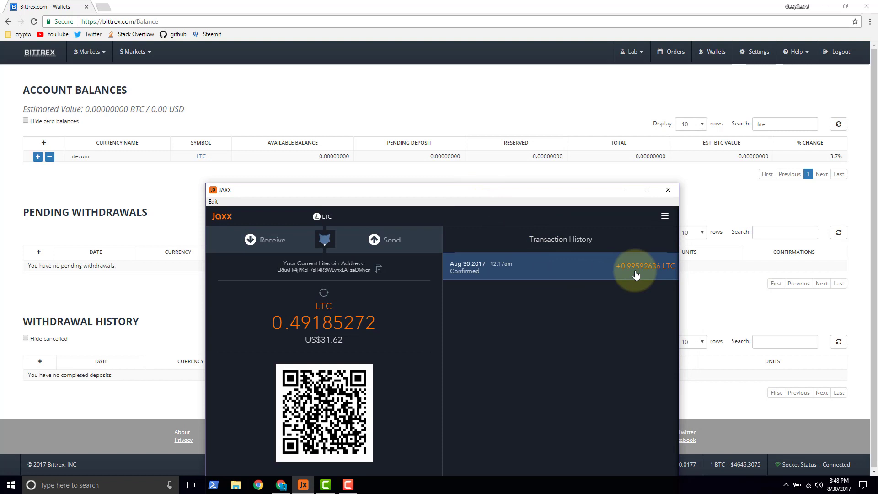
{"action": "mouse_move", "coordinate": [521, 266]}
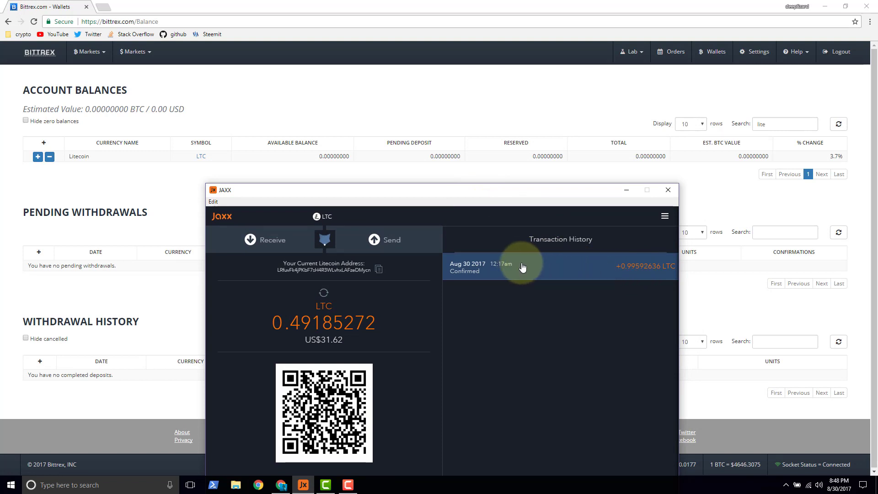
- Move the Jaxx window up to review the -0.5 LTC transaction and 0.49185272 LTC balance
{"action": "left_click_drag", "start_coordinate": [442, 190], "coordinate": [524, 99]}
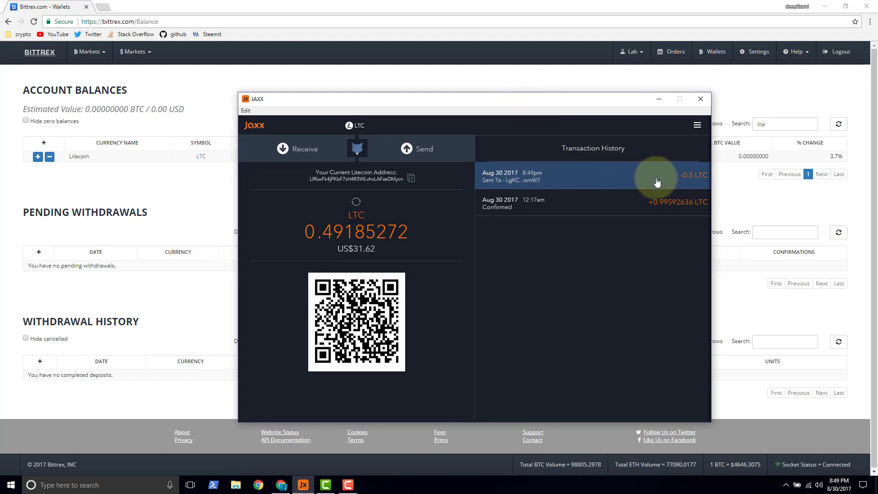
{"action": "mouse_move", "coordinate": [582, 115]}
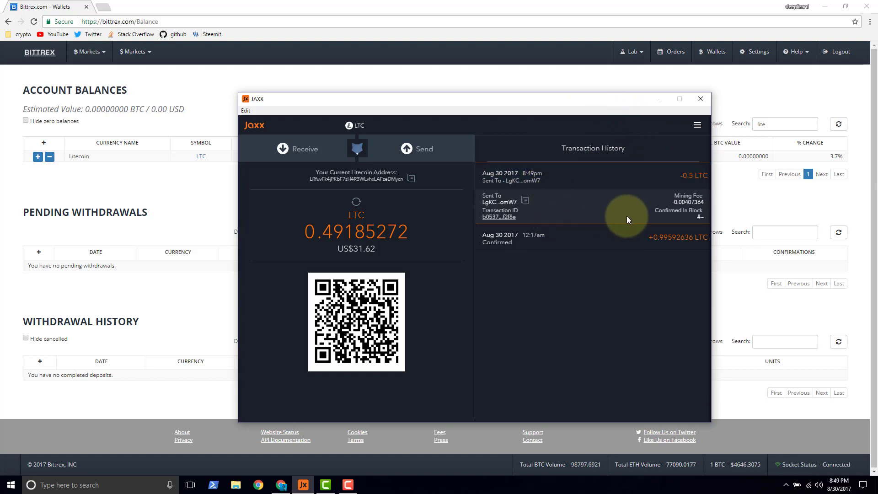
{"action": "mouse_move", "coordinate": [553, 217]}
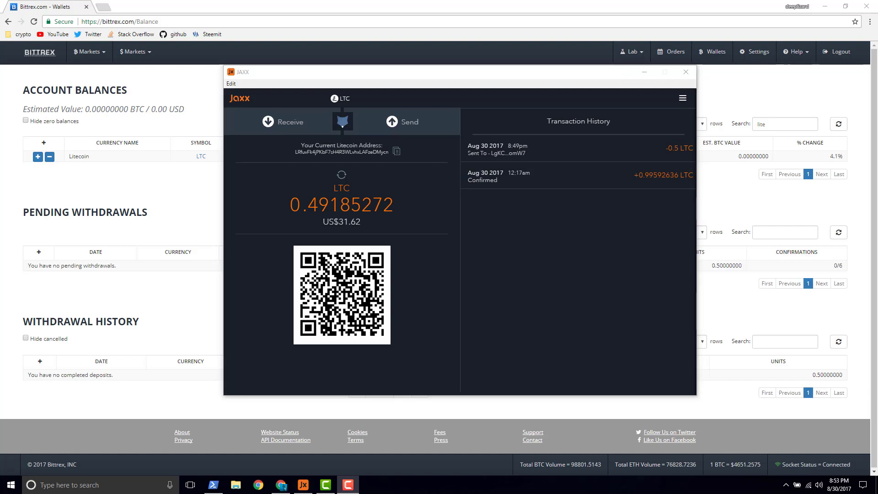
{"action": "mouse_move", "coordinate": [196, 329]}
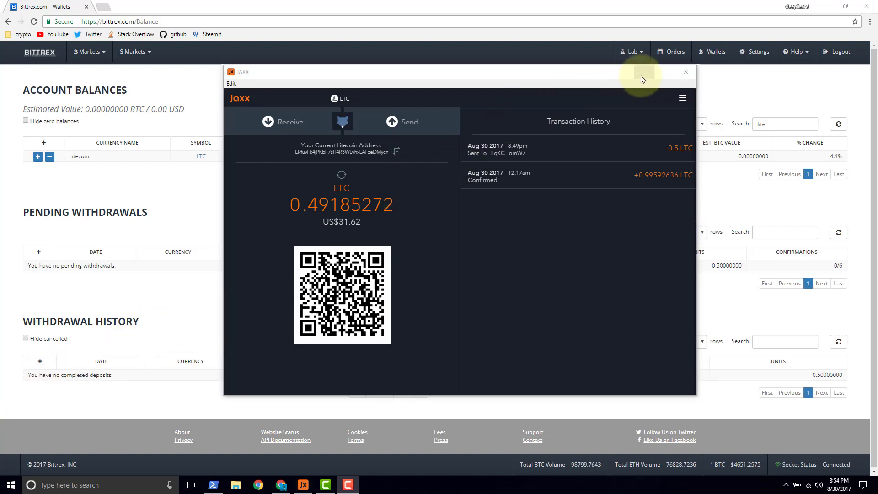
- Minimize Jaxx to see the 0.5 LTC pending deposit at 0/6 confirmations
{"action": "left_click", "coordinate": [643, 72]}
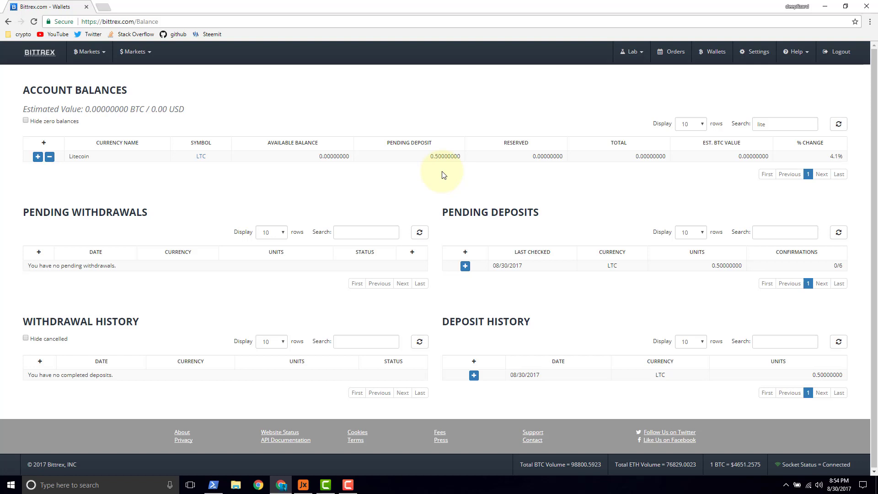
{"action": "mouse_move", "coordinate": [369, 254]}
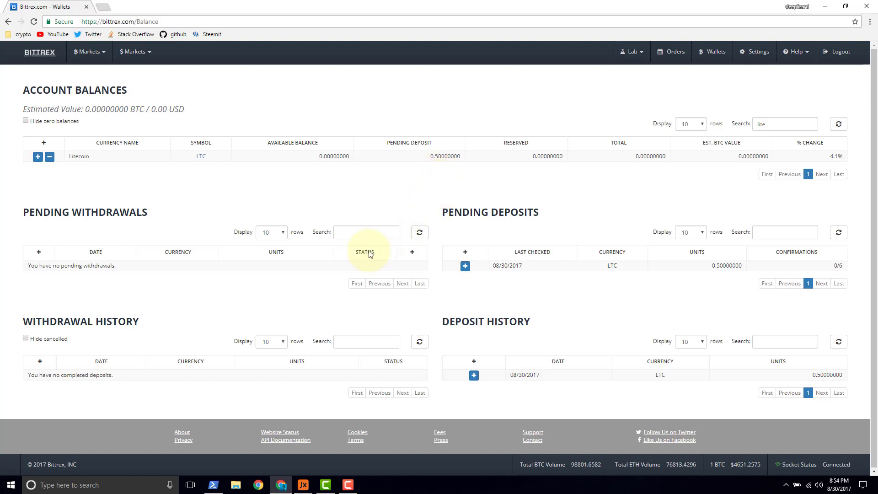
{"action": "left_click", "coordinate": [303, 484]}
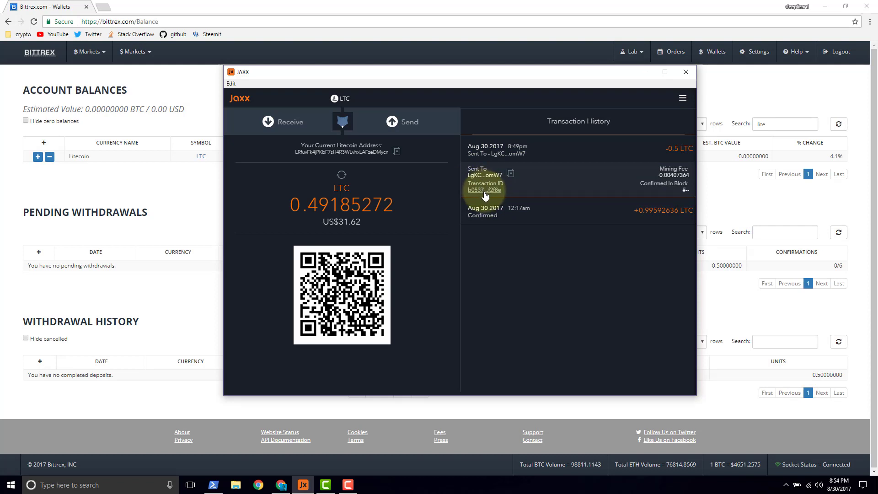
- Open the send transaction on BlockCypher, check 0/6 confirmations, and select its hash
{"action": "left_click", "coordinate": [485, 190]}
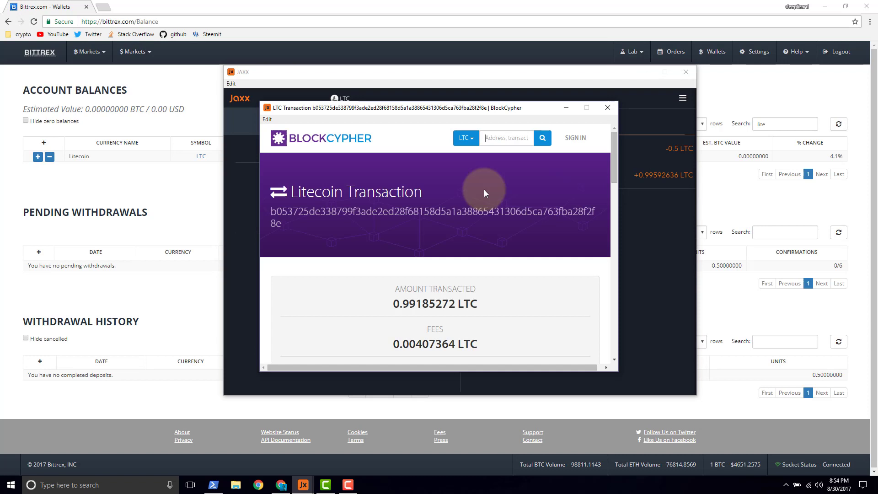
{"action": "mouse_move", "coordinate": [475, 189]}
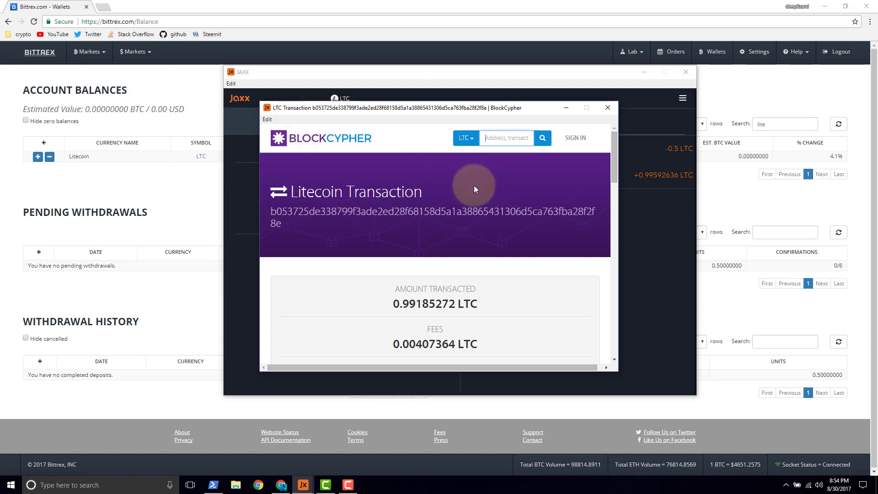
{"action": "scroll", "scroll_direction": "down", "scroll_amount": 3}
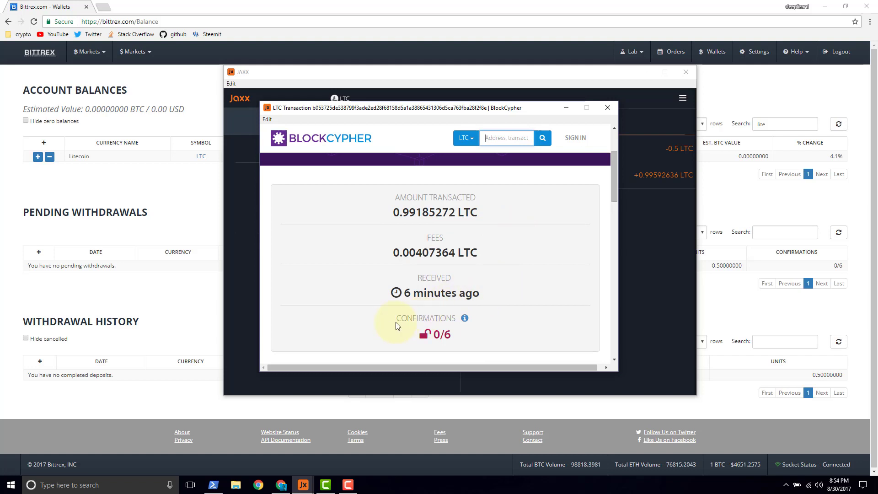
{"action": "mouse_move", "coordinate": [496, 225]}
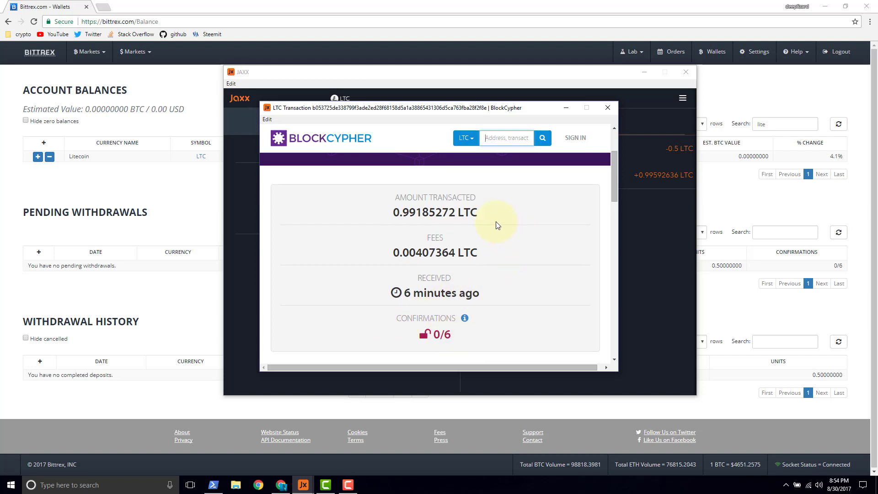
{"action": "scroll", "scroll_direction": "down", "scroll_amount": 3}
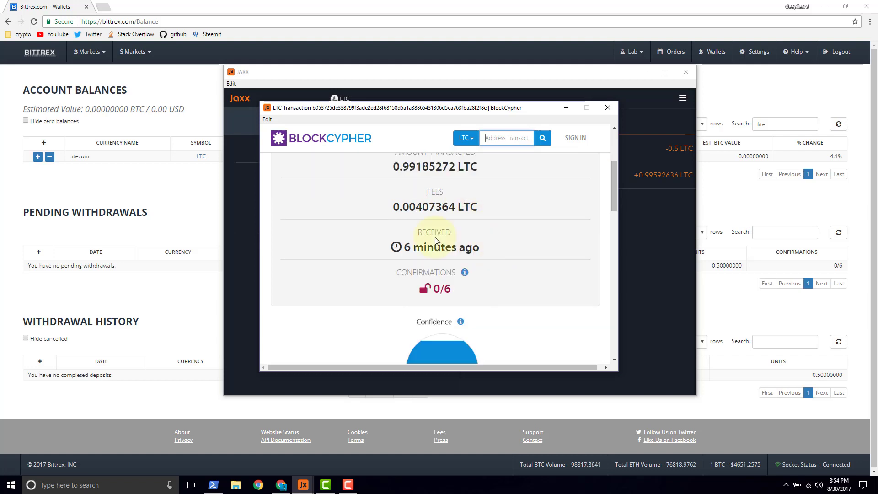
{"action": "scroll", "scroll_direction": "down", "scroll_amount": 3}
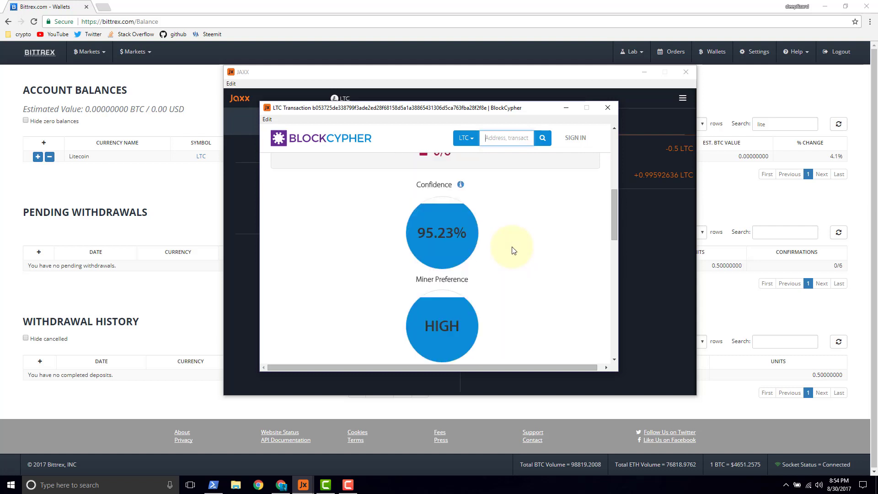
{"action": "scroll", "scroll_direction": "down", "scroll_amount": 3}
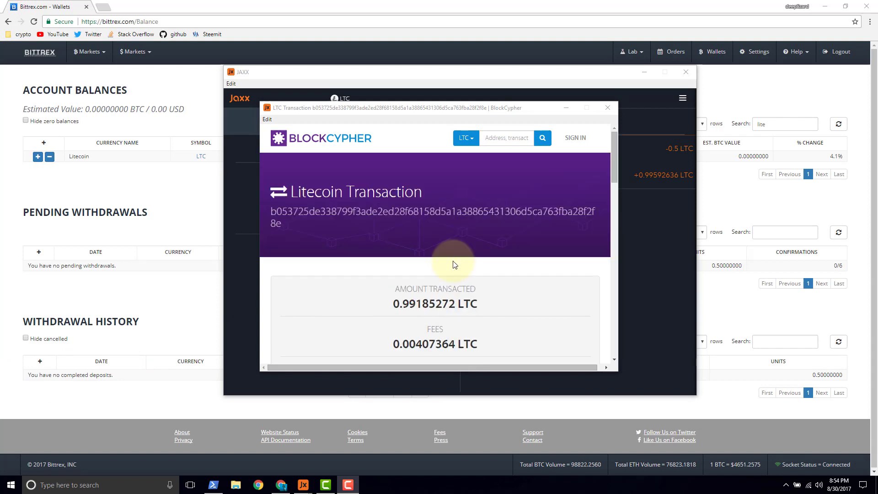
{"action": "mouse_move", "coordinate": [448, 215]}
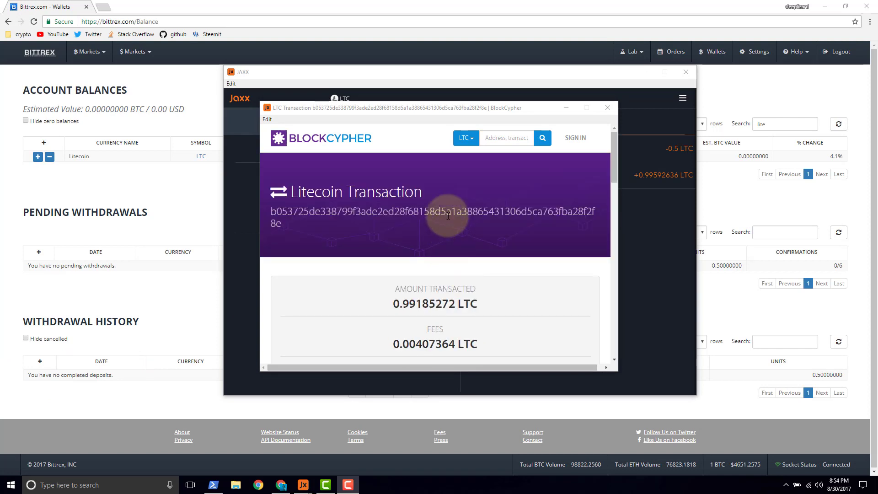
{"action": "triple_click", "coordinate": [433, 212]}
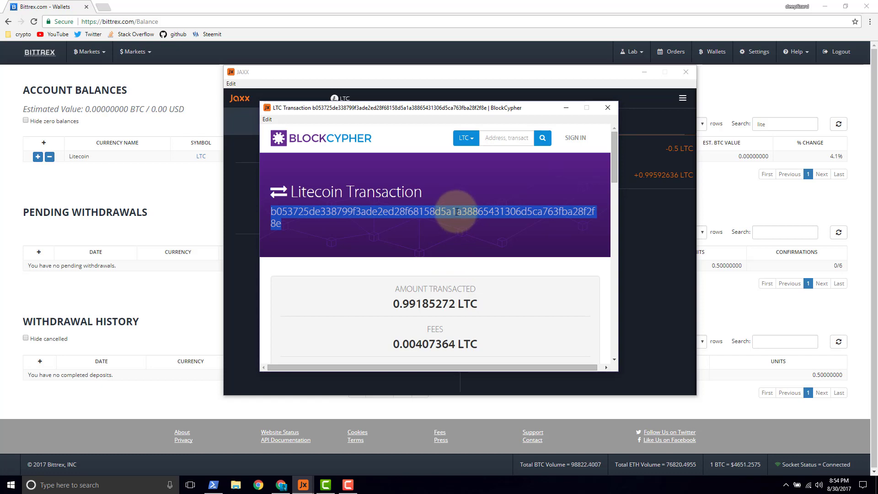
{"action": "left_click", "coordinate": [607, 108]}
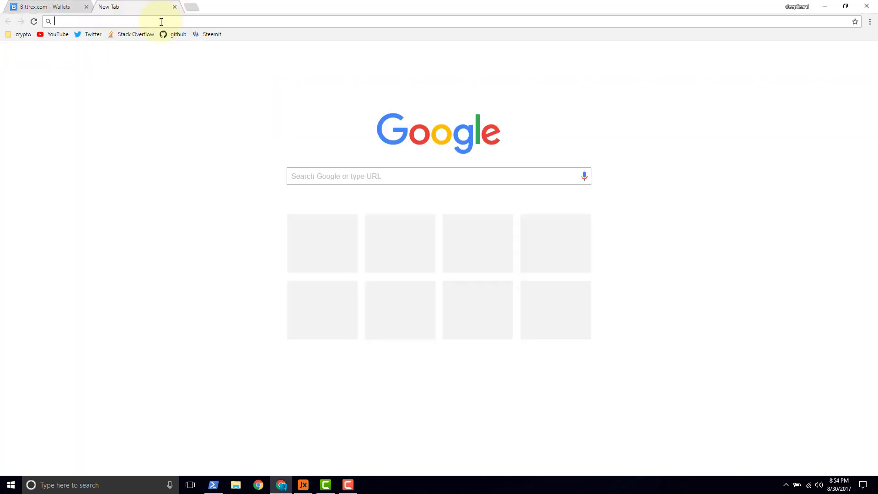
- Search Google for 'blockcipher block explorer'
{"action": "type", "text": "blockcipher"}
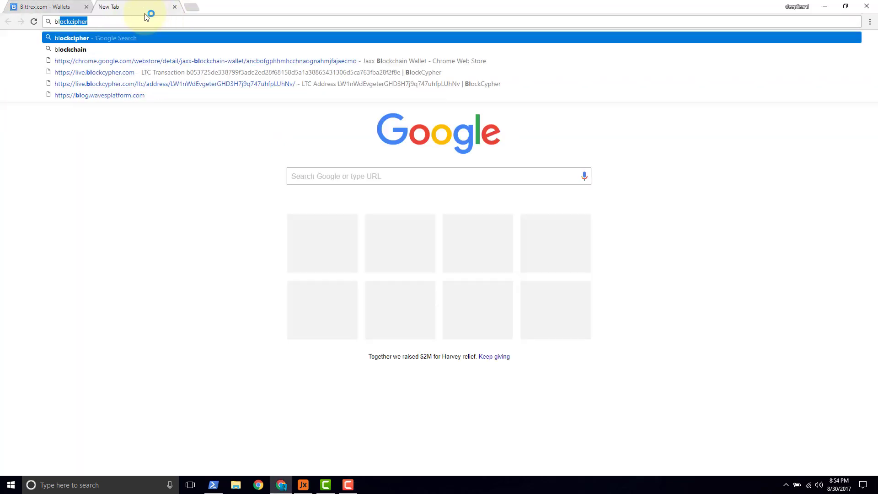
{"action": "type", "text": "block explorer"}
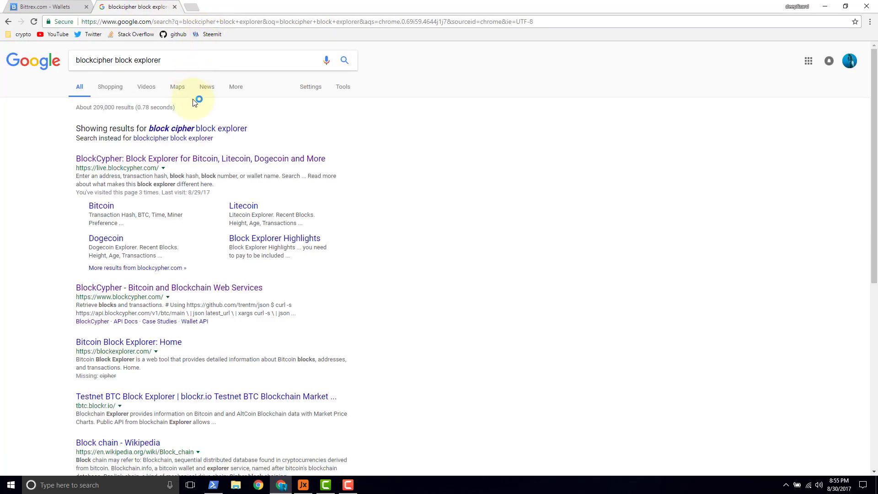
{"action": "mouse_move", "coordinate": [102, 168]}
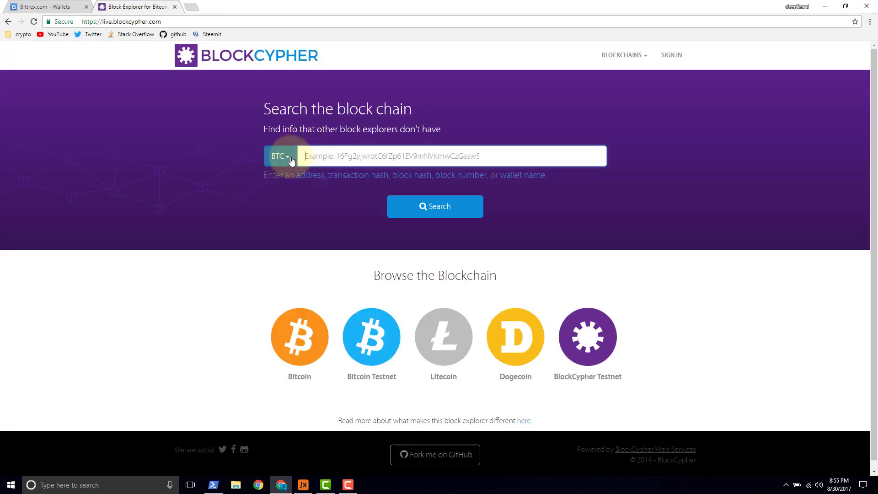
- Look up hash b053725de338… on the Litecoin chain, showing 0/6 confirmations and a 0.5 LTC output
{"action": "left_click", "coordinate": [280, 156]}
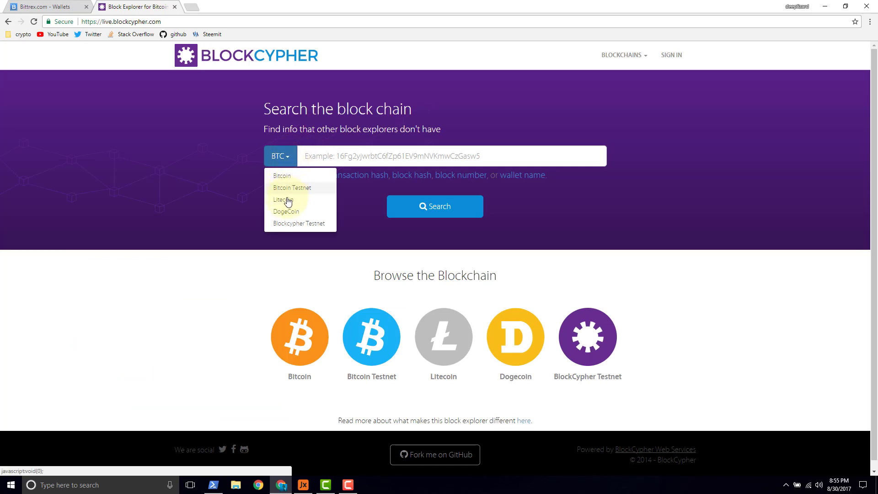
{"action": "mouse_move", "coordinate": [310, 206]}
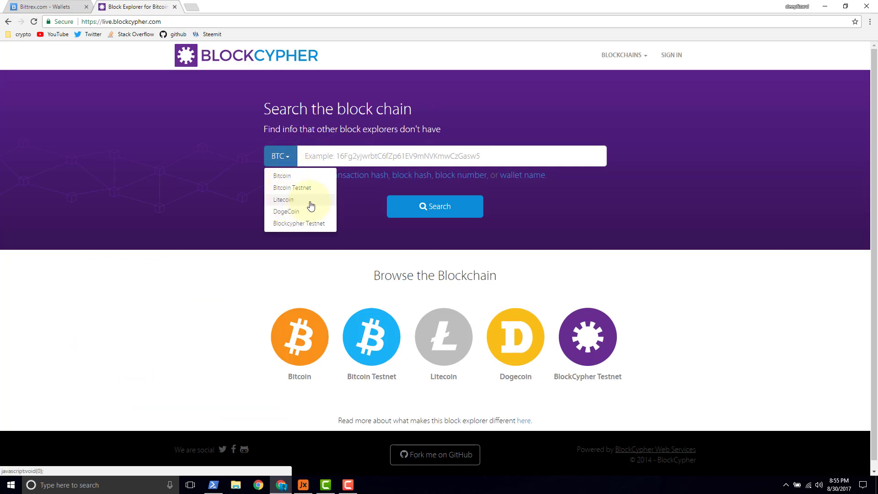
{"action": "left_click", "coordinate": [283, 199]}
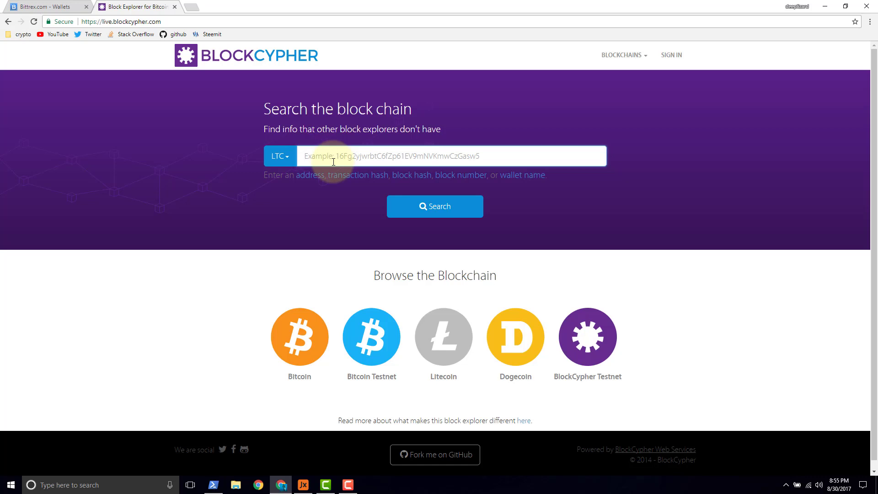
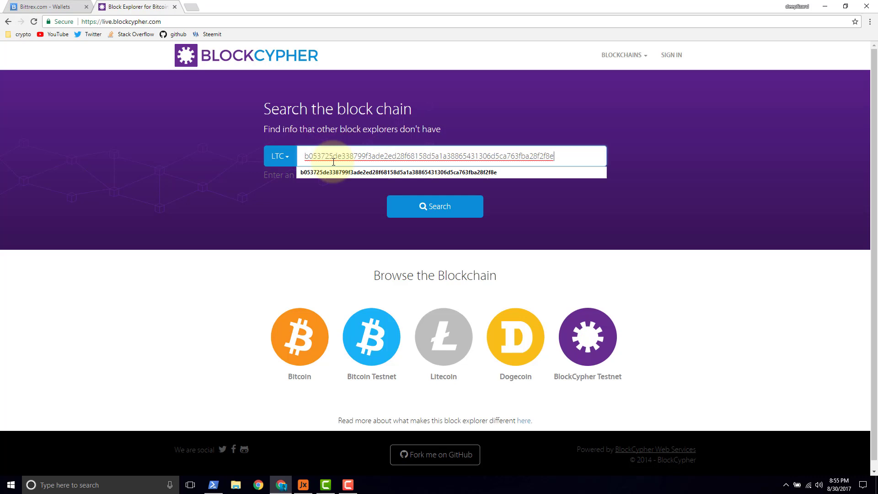
{"action": "left_click", "coordinate": [434, 206]}
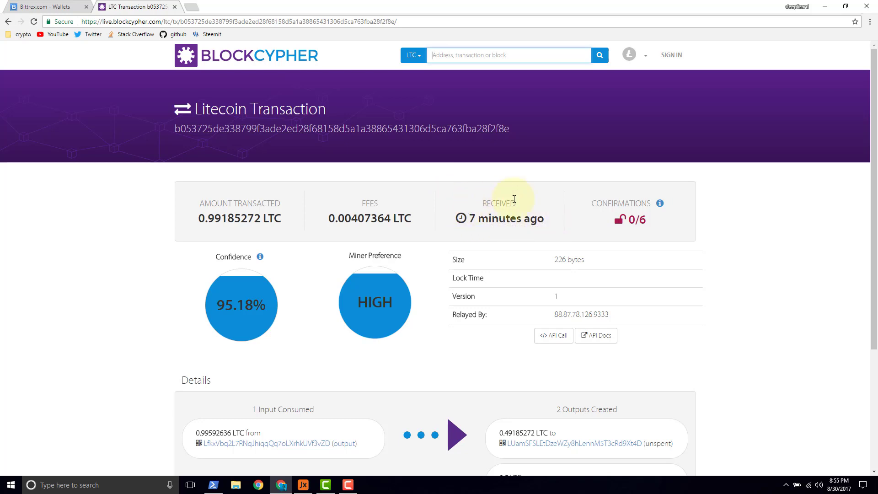
{"action": "mouse_move", "coordinate": [631, 227]}
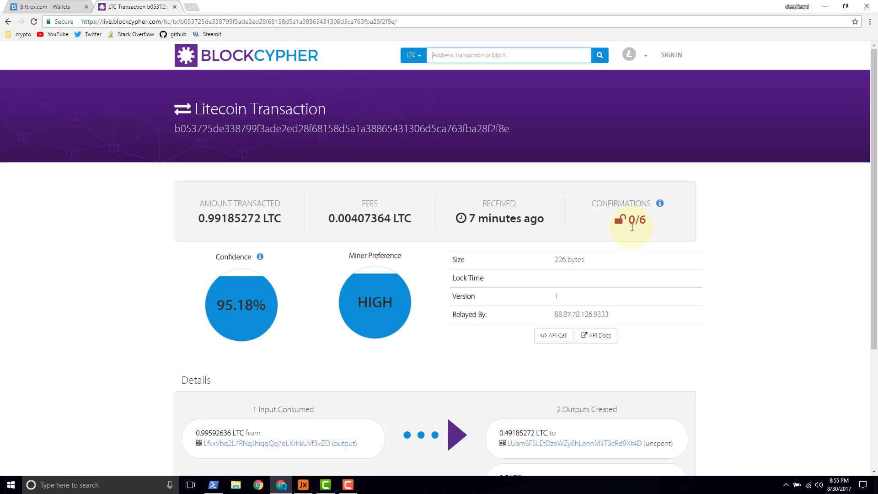
{"action": "mouse_move", "coordinate": [511, 222]}
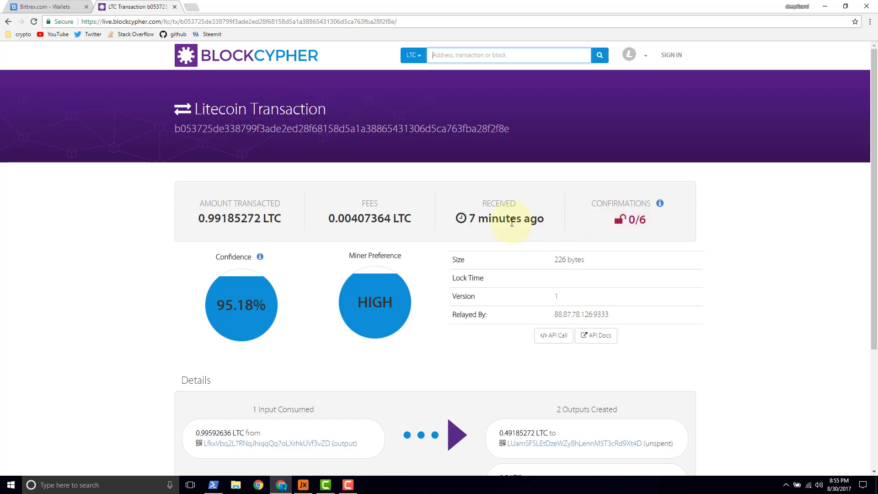
{"action": "scroll", "scroll_direction": "down", "scroll_amount": 3}
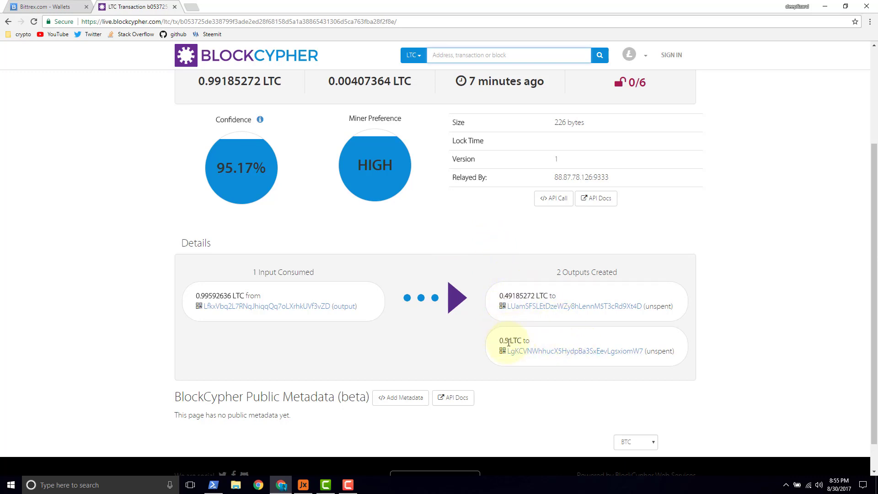
{"action": "mouse_move", "coordinate": [634, 351]}
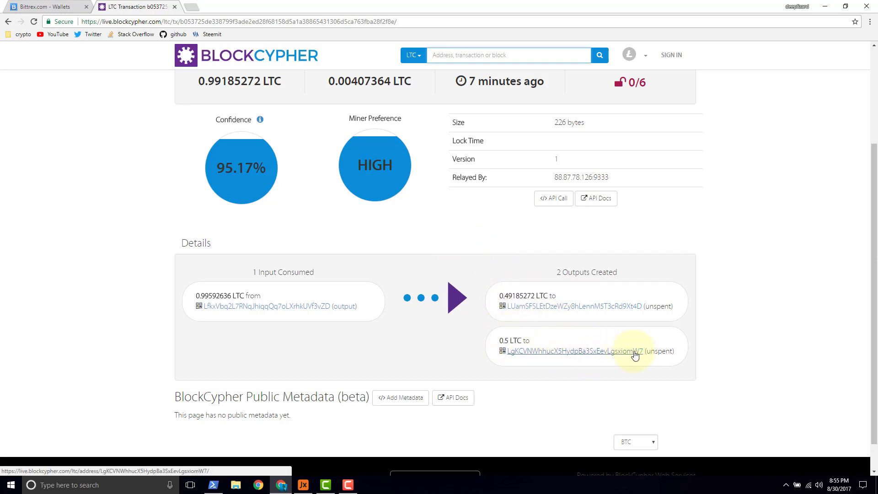
- View the receiving address's unconfirmed 0.5 LTC balance, then return to the Bittrex balances
{"action": "left_click", "coordinate": [567, 351]}
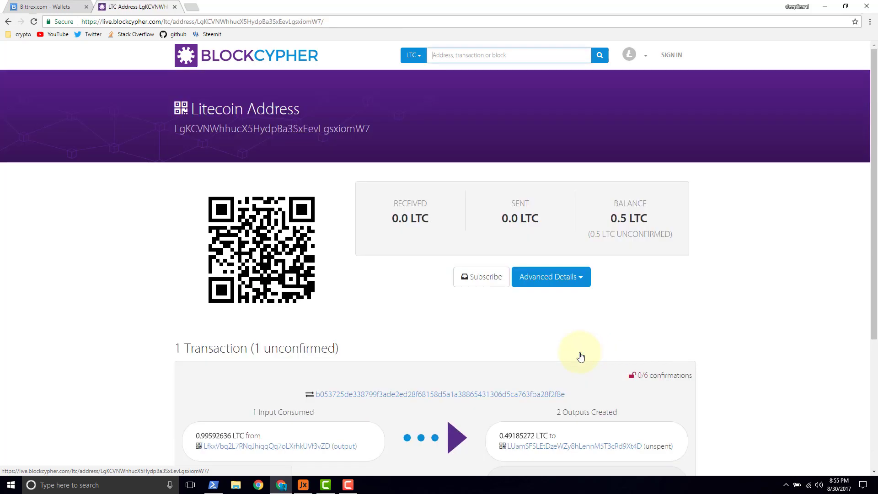
{"action": "mouse_move", "coordinate": [620, 200]}
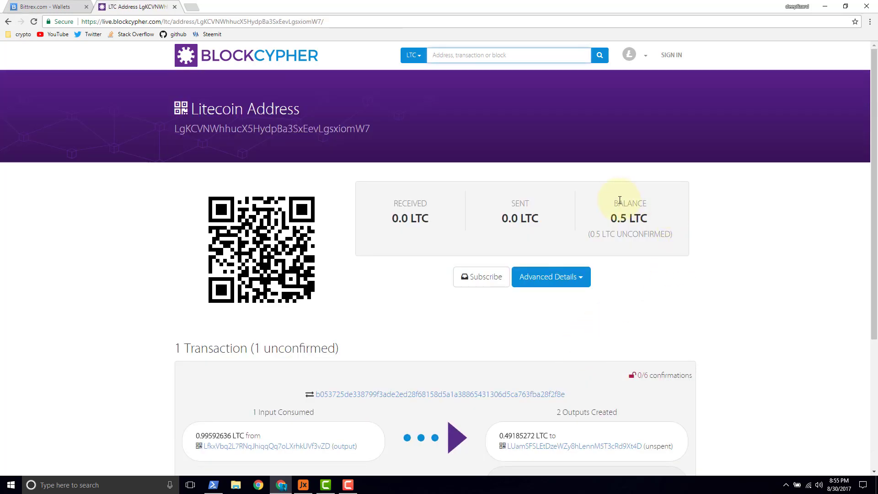
{"action": "mouse_move", "coordinate": [614, 231]}
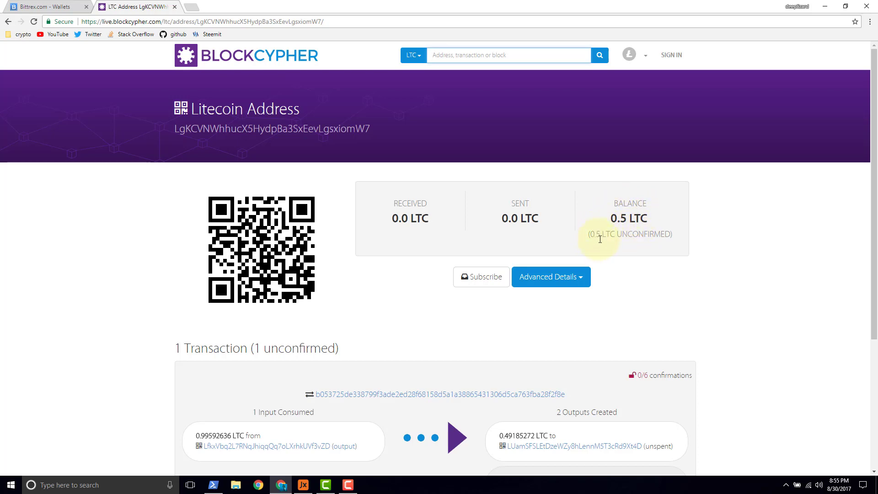
{"action": "mouse_move", "coordinate": [666, 205]}
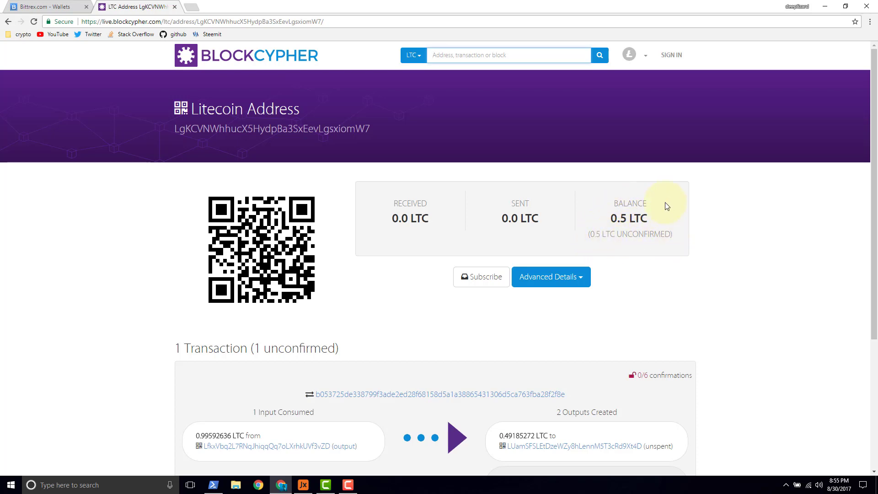
{"action": "mouse_move", "coordinate": [488, 233]}
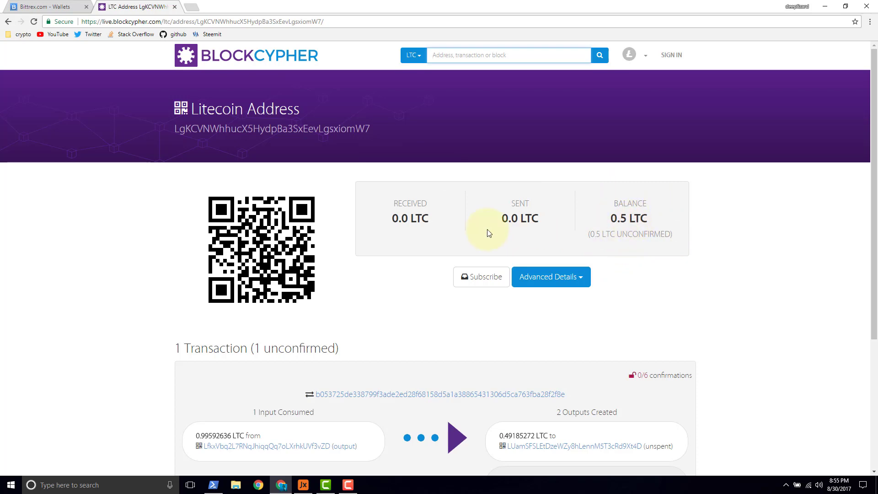
{"action": "left_click", "coordinate": [45, 6]}
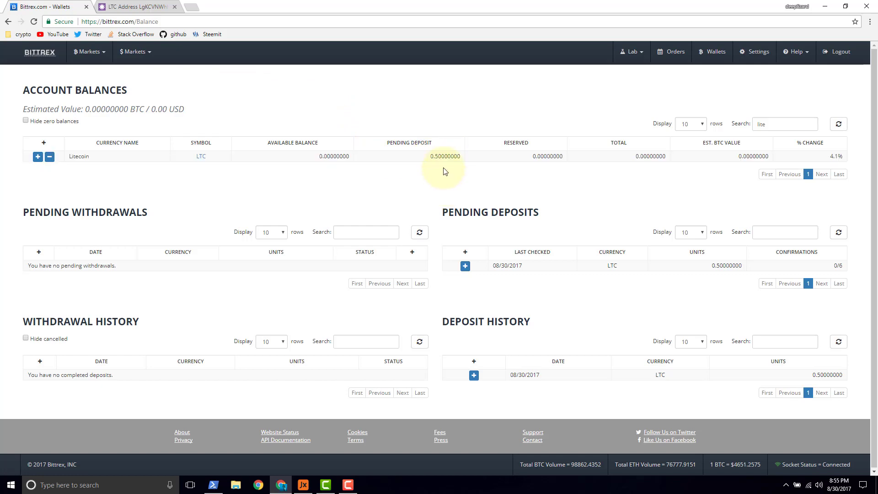
{"action": "mouse_move", "coordinate": [51, 169]}
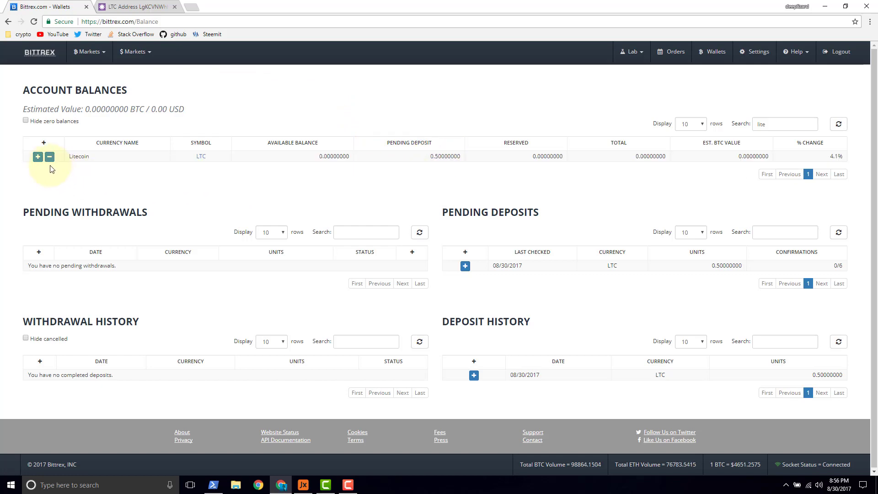
{"action": "left_click", "coordinate": [38, 157]}
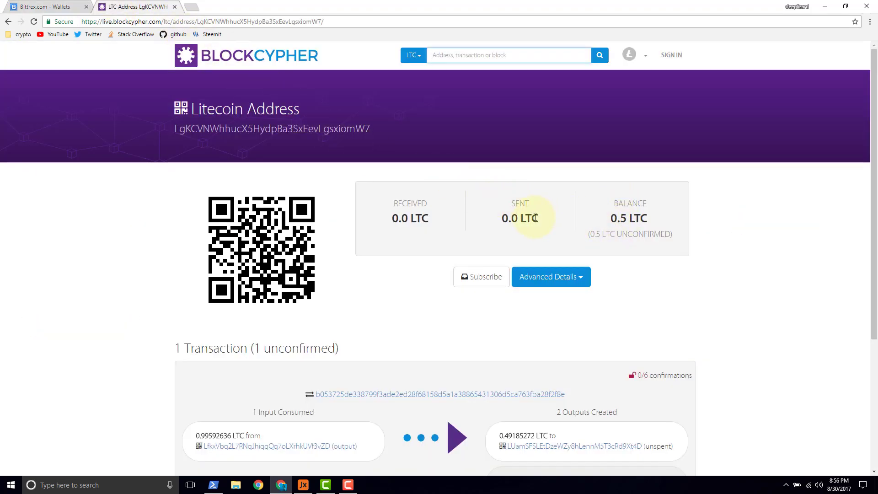
- Alternate between Bittrex balances and the BlockCypher address page until it shows 4/6 confirmations
{"action": "scroll", "scroll_direction": "down", "scroll_amount": 3}
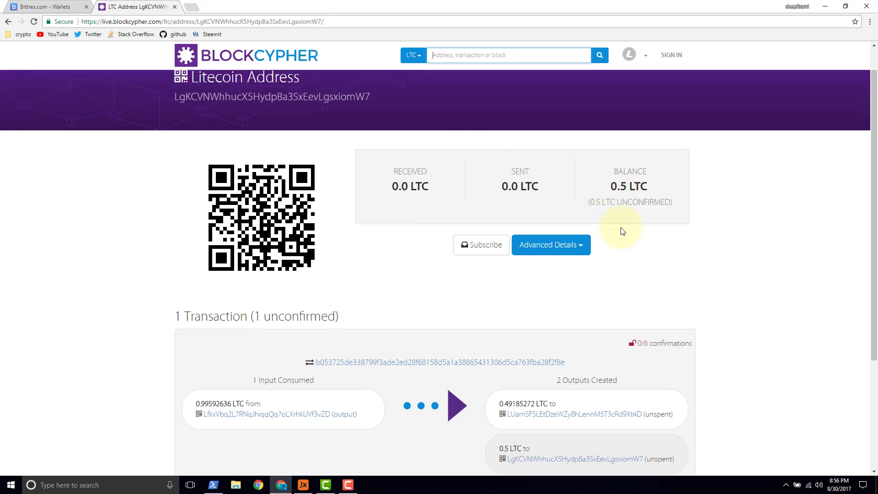
{"action": "scroll", "scroll_direction": "down", "scroll_amount": 3}
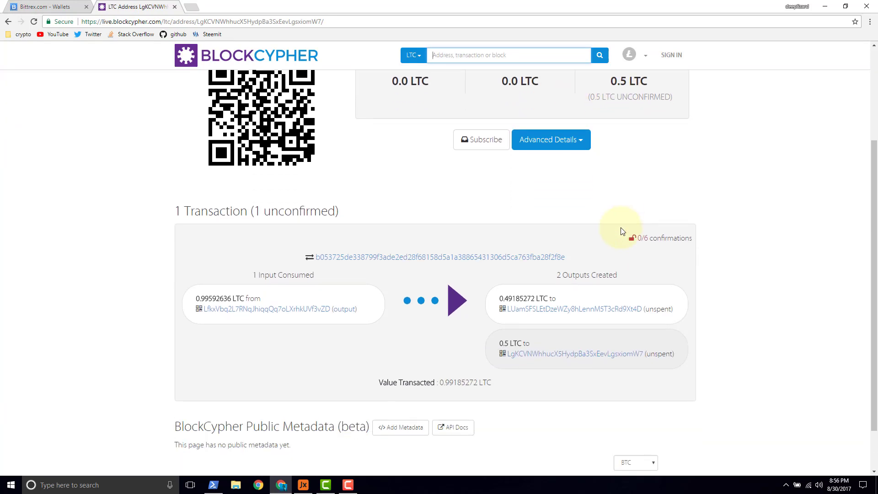
{"action": "mouse_move", "coordinate": [669, 240]}
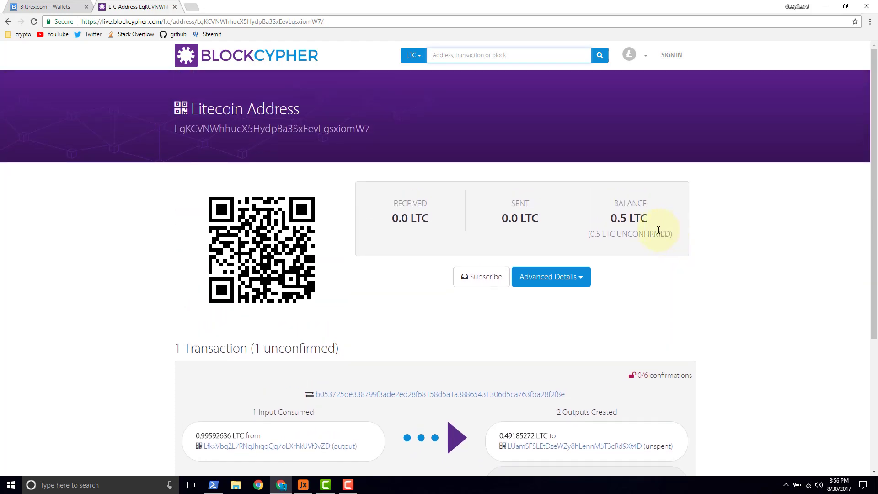
{"action": "mouse_move", "coordinate": [516, 219]}
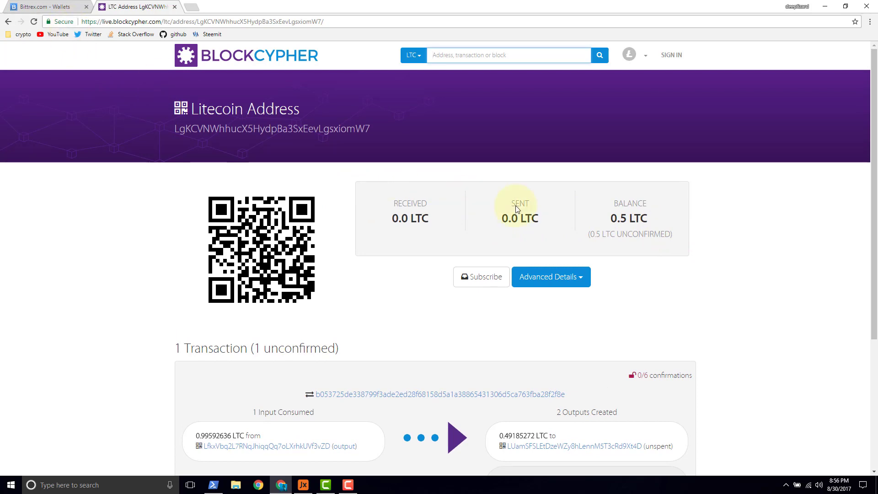
{"action": "mouse_move", "coordinate": [638, 222]}
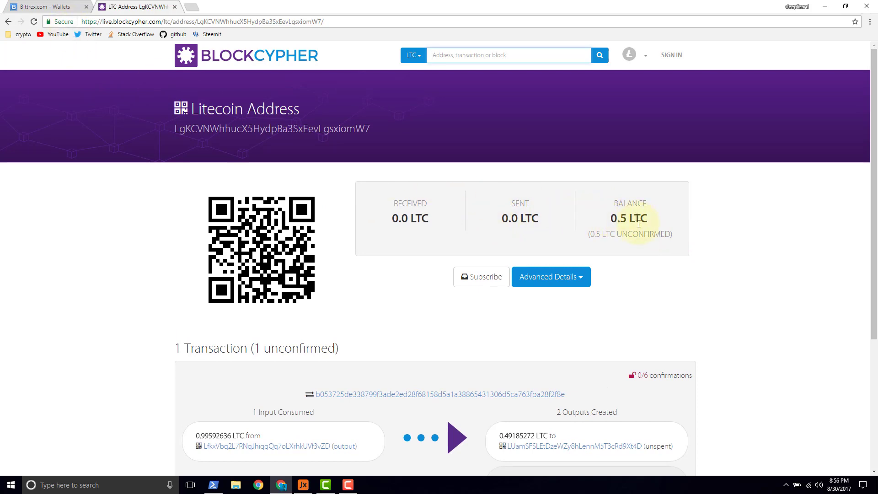
{"action": "mouse_move", "coordinate": [268, 197]}
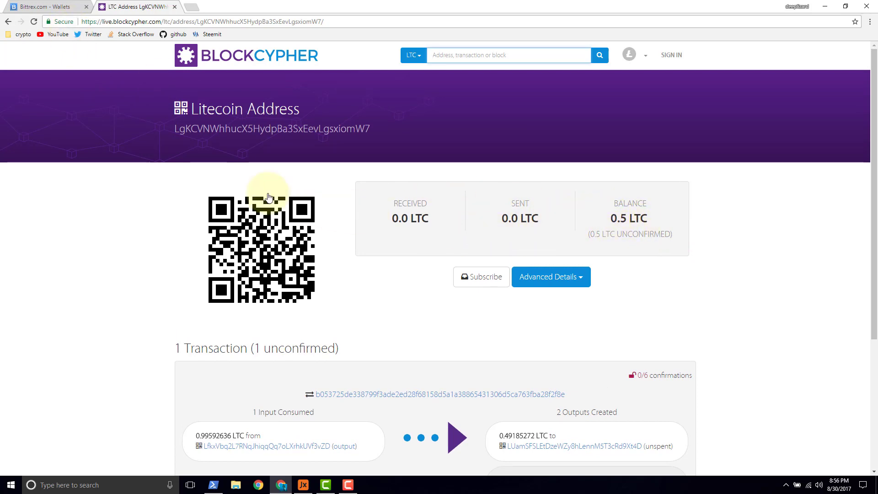
{"action": "left_click", "coordinate": [48, 6]}
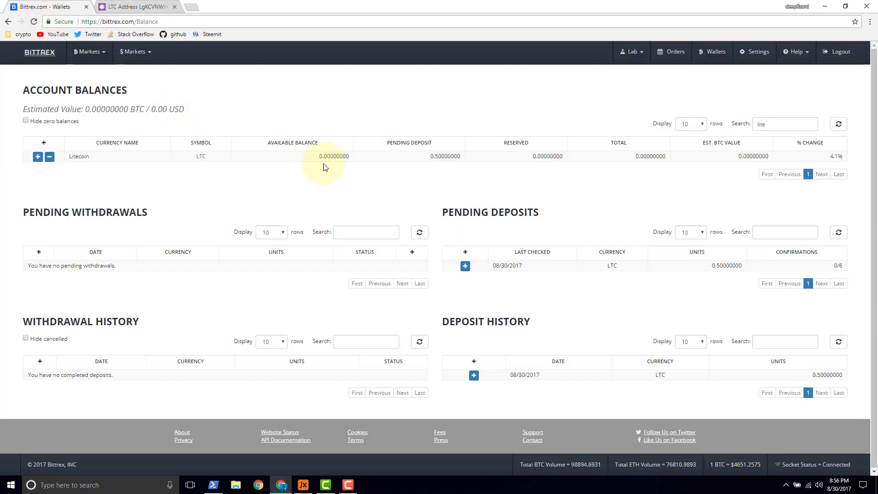
{"action": "mouse_move", "coordinate": [333, 156]}
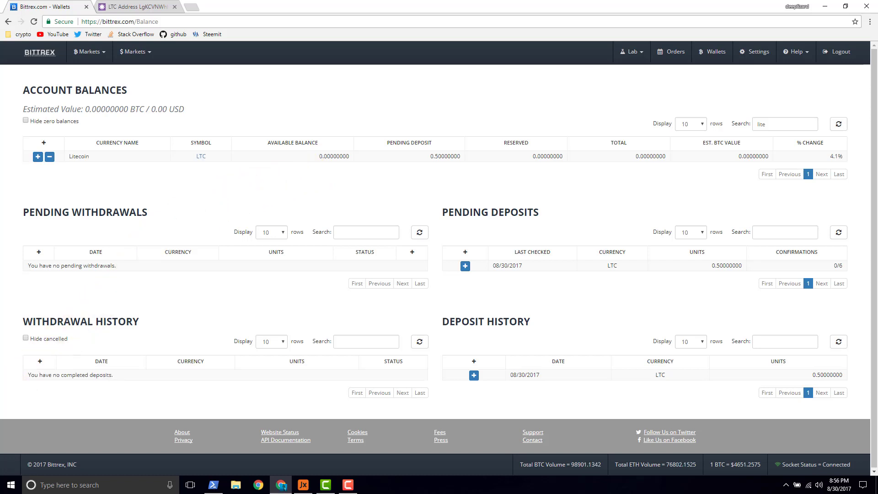
{"action": "left_click", "coordinate": [134, 6]}
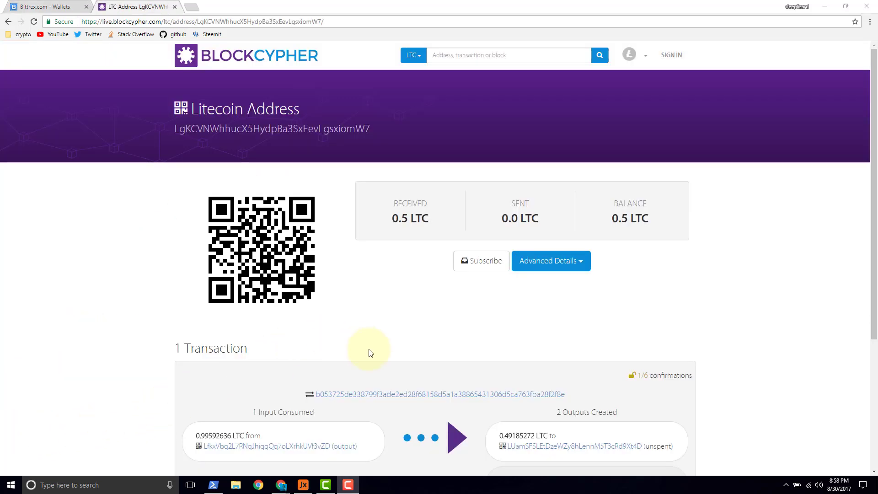
{"action": "mouse_move", "coordinate": [643, 374]}
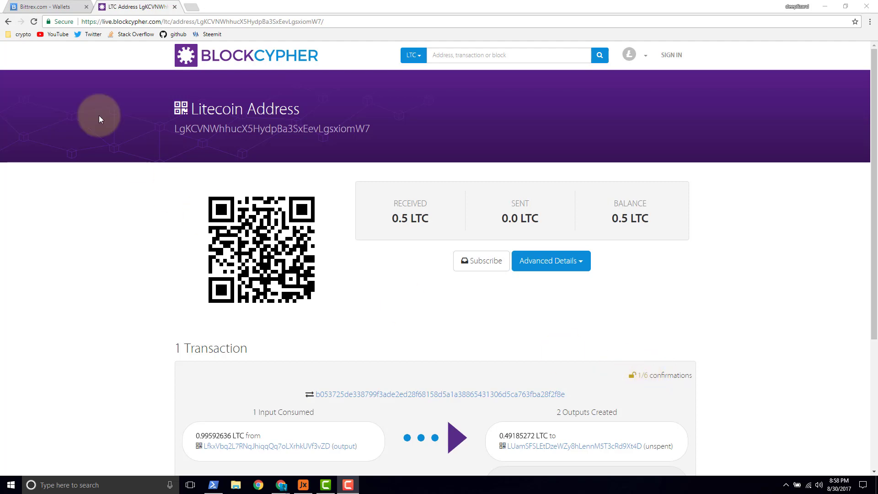
{"action": "left_click", "coordinate": [47, 6]}
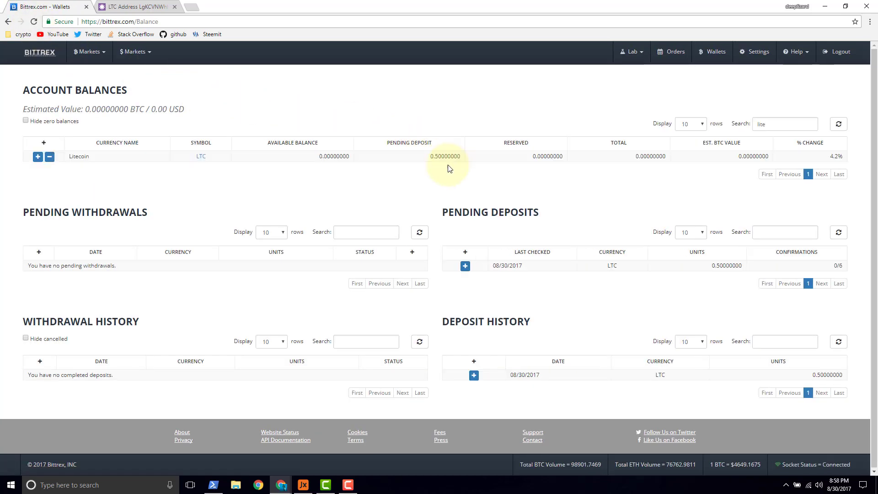
{"action": "mouse_move", "coordinate": [254, 195]}
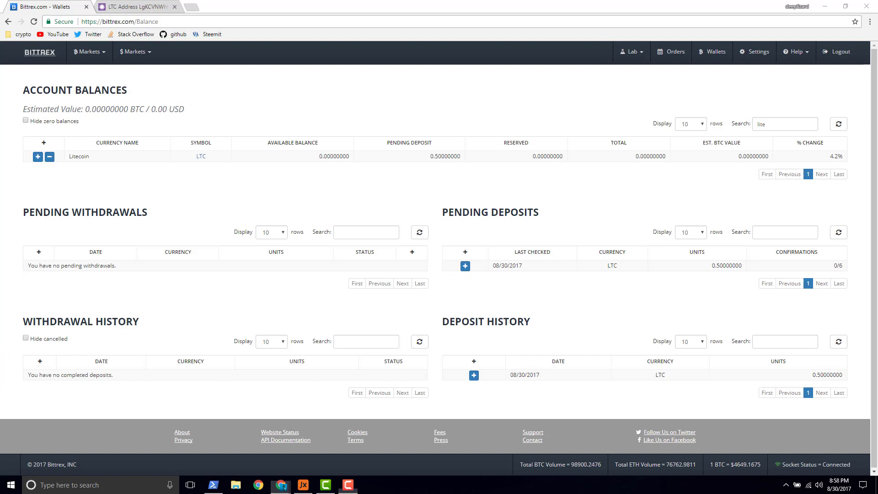
{"action": "left_click", "coordinate": [135, 6]}
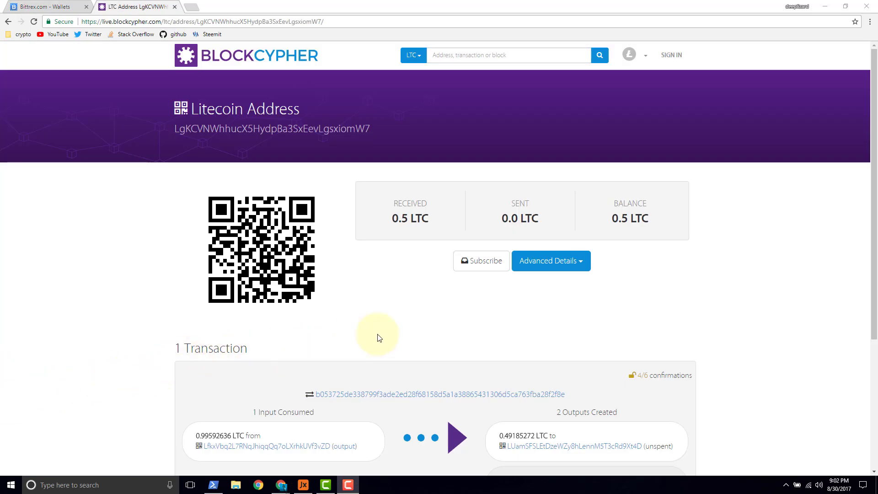
{"action": "mouse_move", "coordinate": [650, 387]}
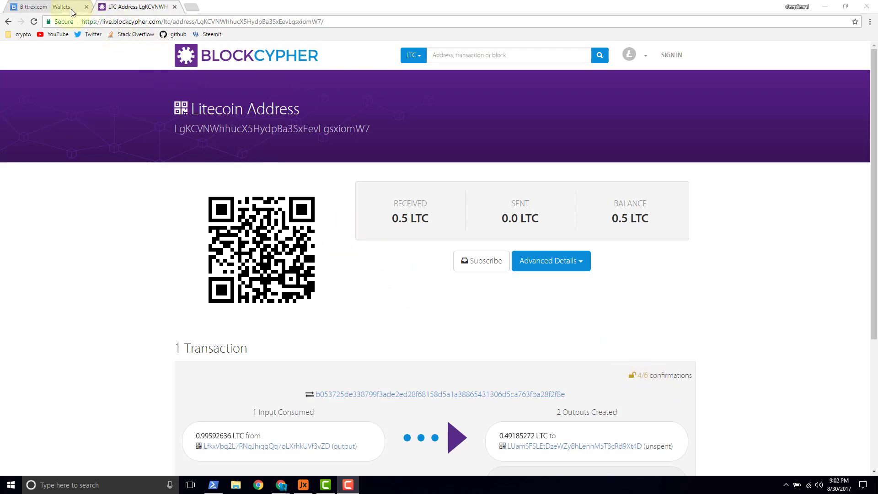
- Reload the BlockCypher address page, confirm Bittrex shows the deposit at 3/6, then bring up Jaxx
{"action": "left_click", "coordinate": [48, 6]}
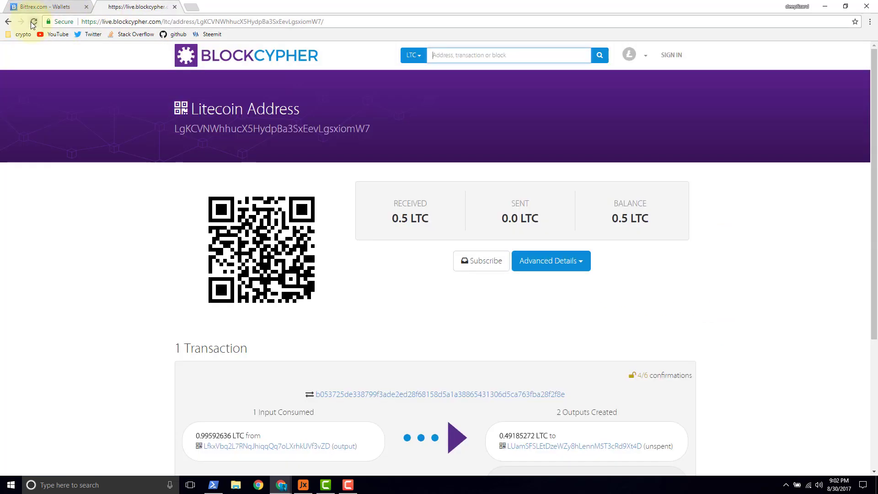
{"action": "left_click", "coordinate": [33, 21]}
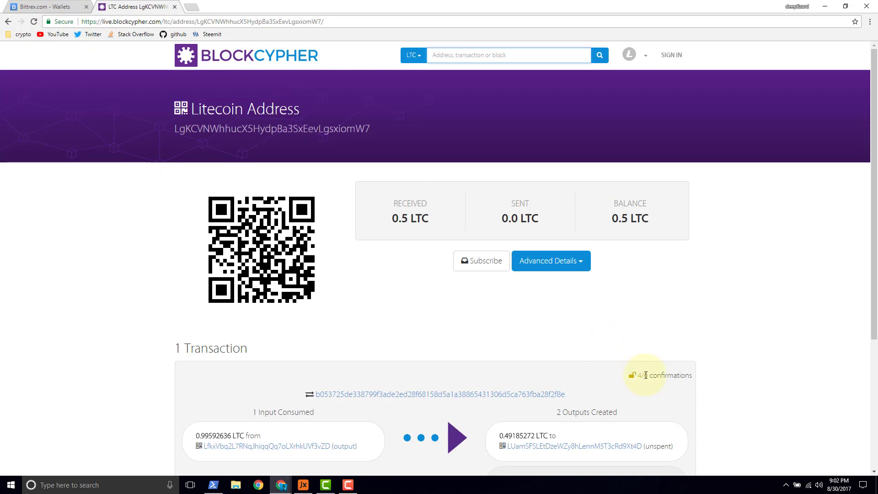
{"action": "left_click", "coordinate": [48, 5]}
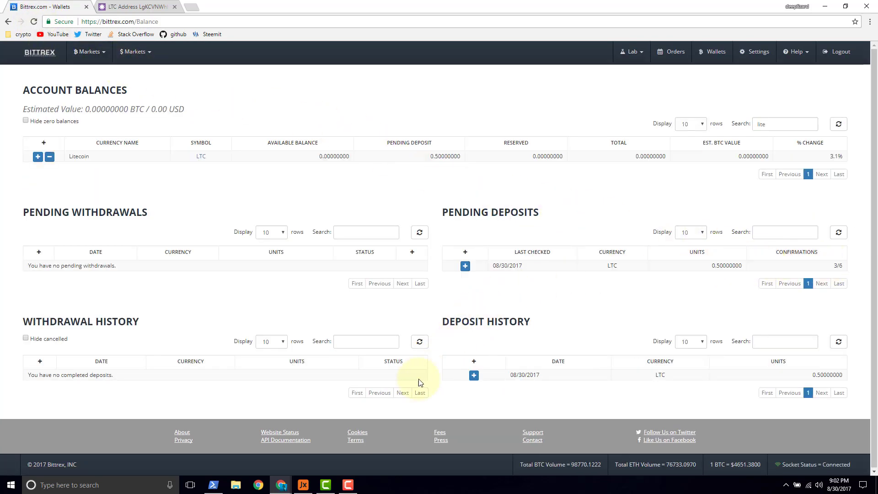
{"action": "left_click", "coordinate": [302, 485]}
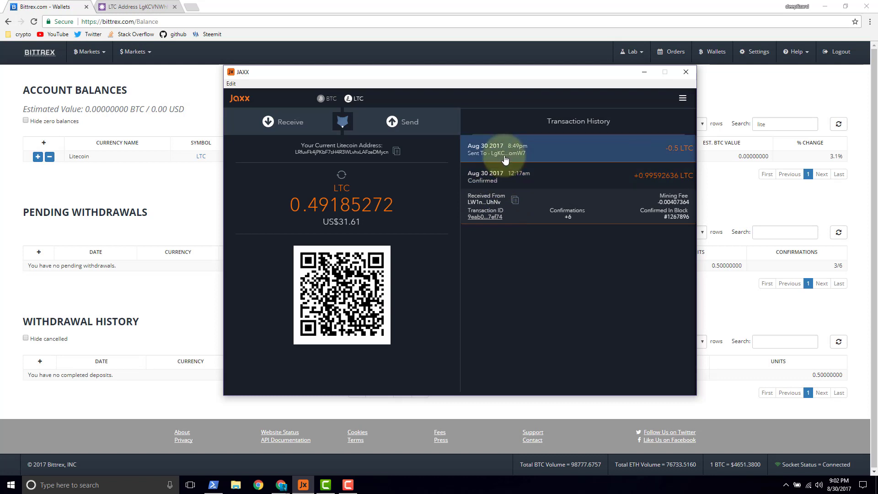
{"action": "mouse_move", "coordinate": [520, 159]}
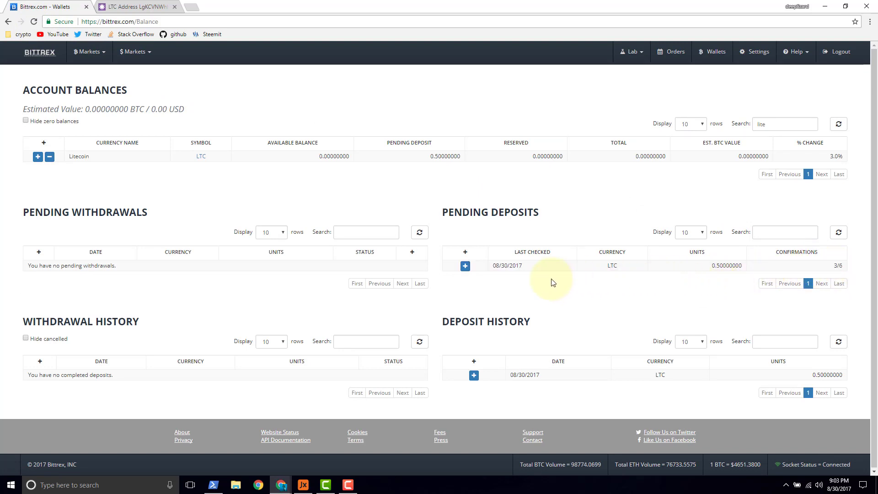
{"action": "mouse_move", "coordinate": [469, 239]}
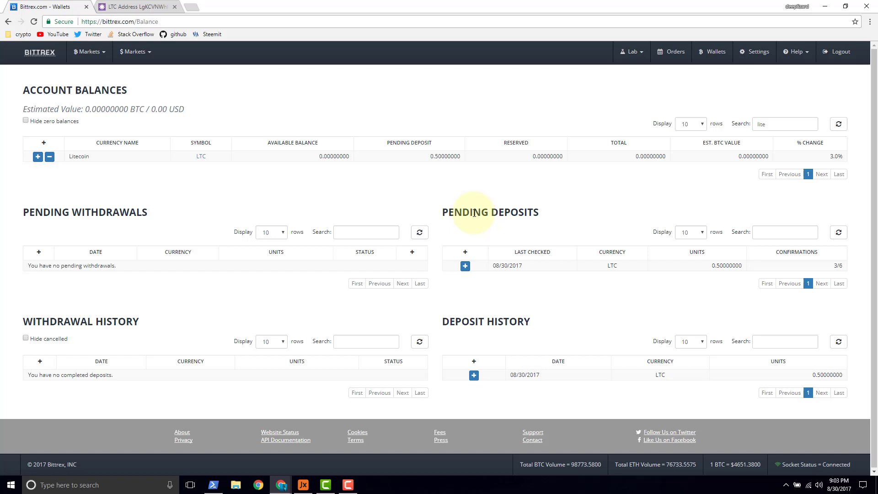
- Inspect the pending 0.5 LTC deposit's address and Txid at 3/6, then recheck the explorer address page
{"action": "left_click", "coordinate": [465, 265]}
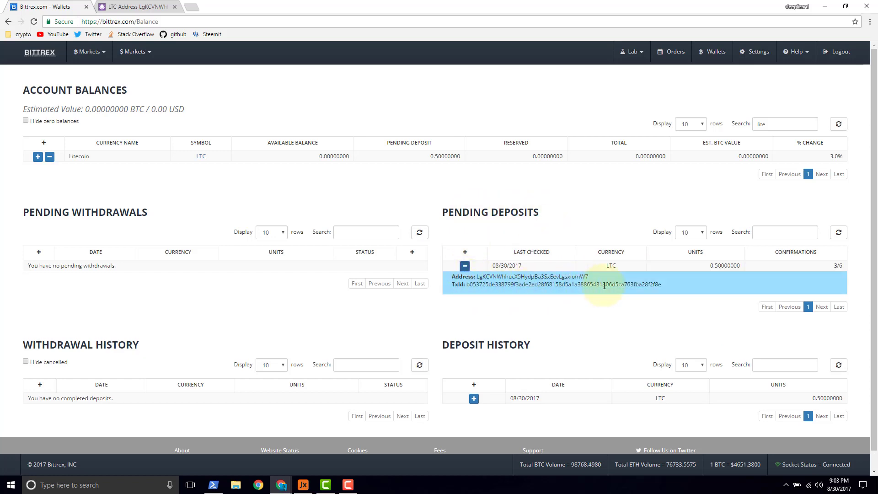
{"action": "mouse_move", "coordinate": [806, 274]}
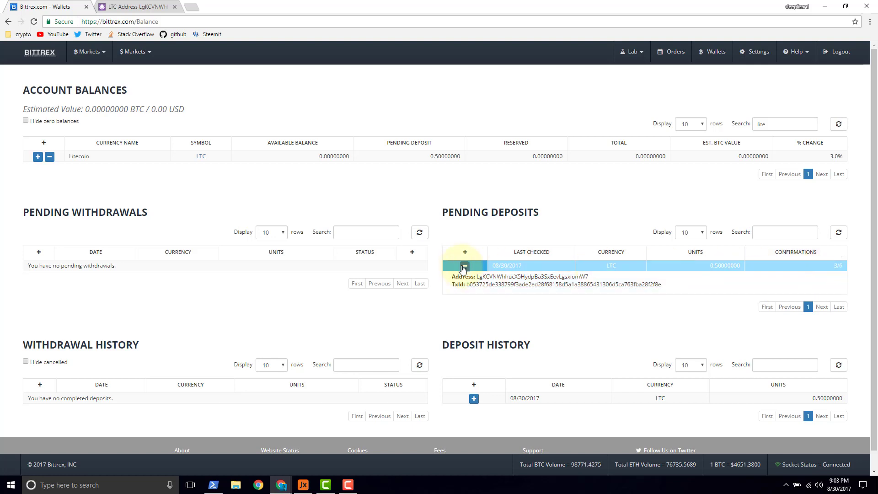
{"action": "left_click", "coordinate": [465, 265]}
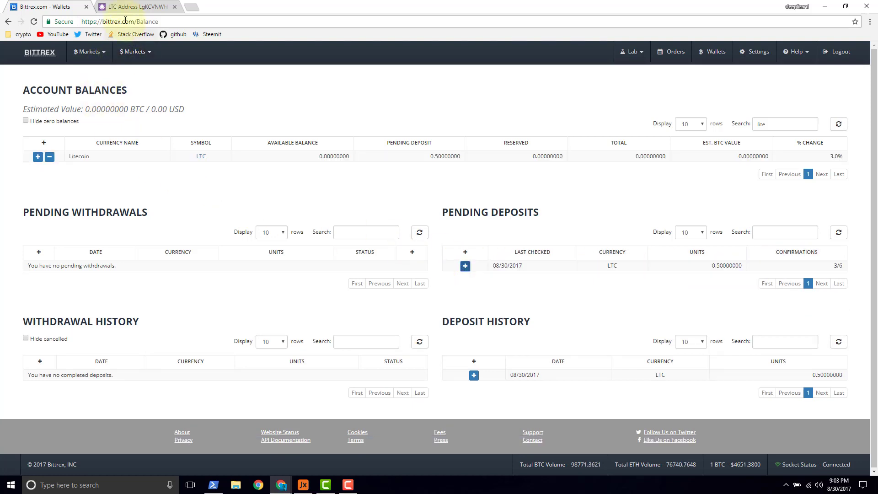
{"action": "left_click", "coordinate": [135, 6]}
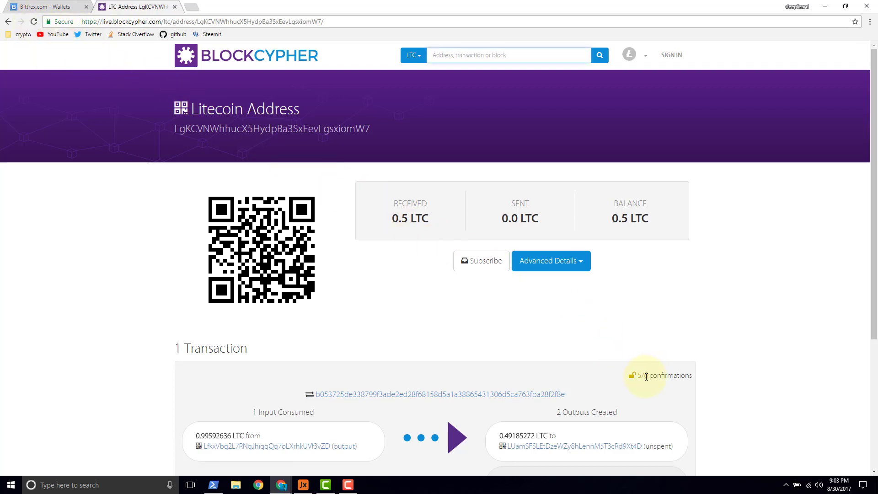
{"action": "left_click", "coordinate": [45, 6]}
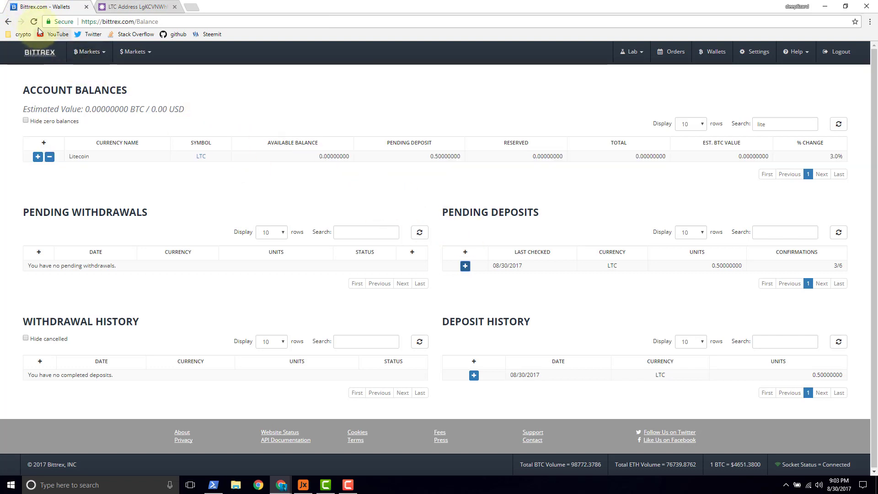
{"action": "mouse_move", "coordinate": [688, 277]}
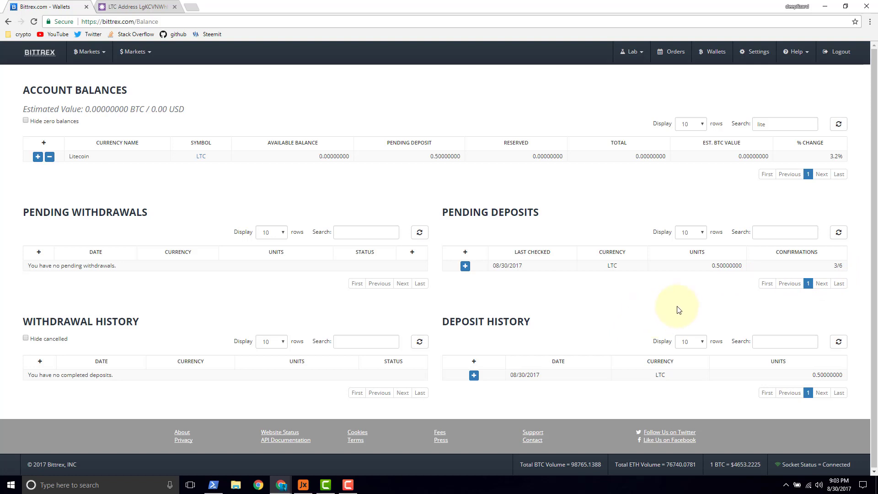
{"action": "mouse_move", "coordinate": [719, 293]}
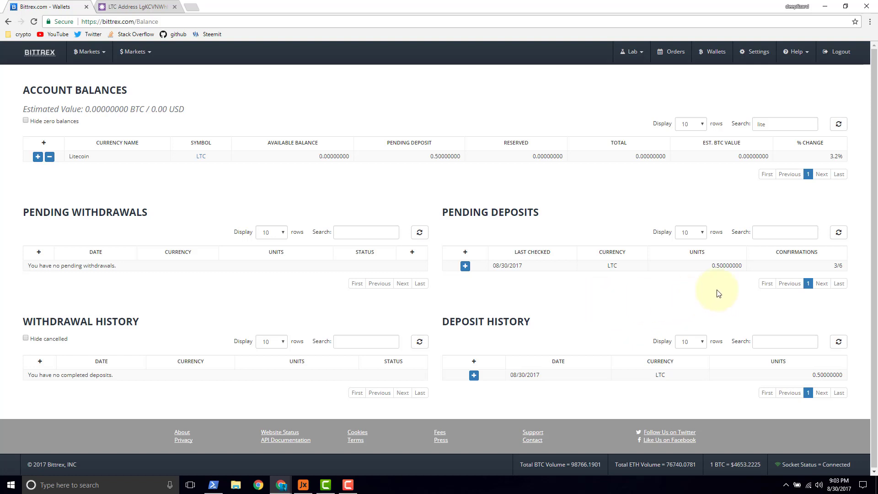
{"action": "mouse_move", "coordinate": [568, 287]}
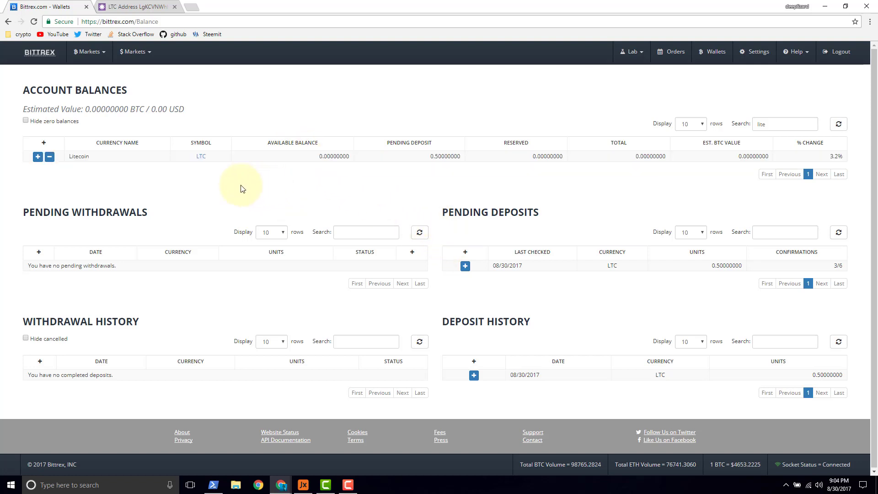
{"action": "mouse_move", "coordinate": [352, 199]}
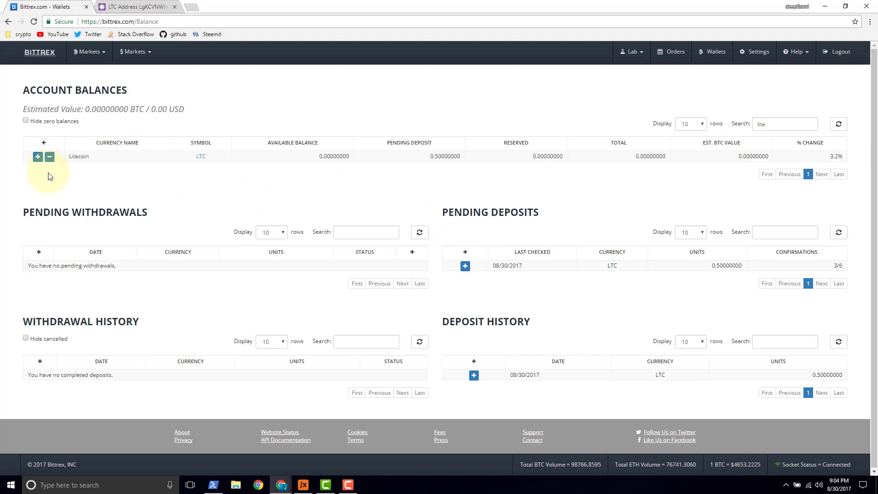
{"action": "mouse_move", "coordinate": [68, 179]}
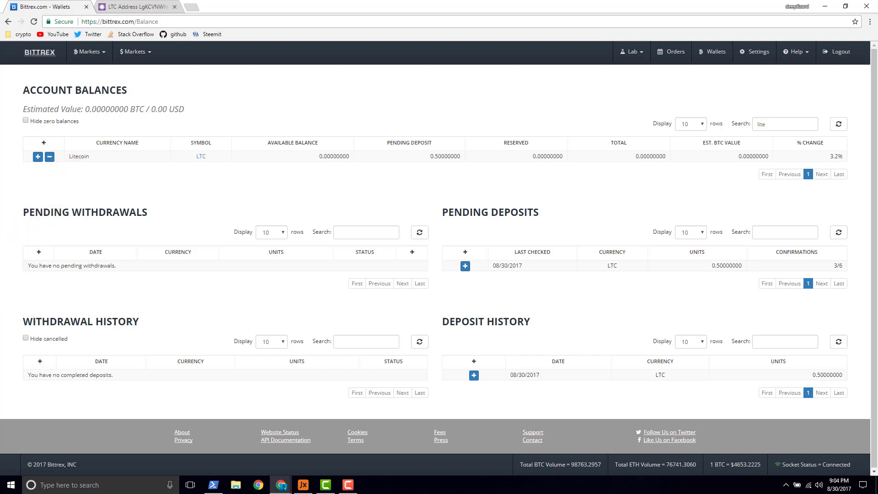
{"action": "left_click", "coordinate": [137, 6]}
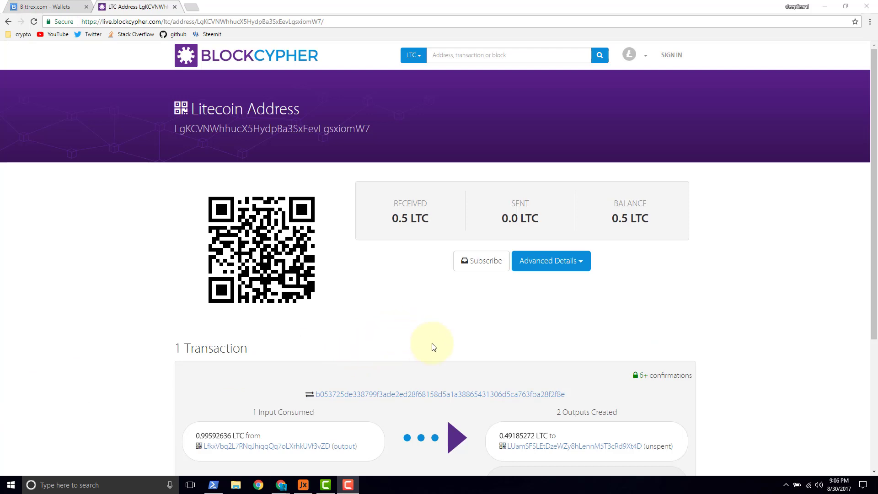
{"action": "mouse_move", "coordinate": [642, 384]}
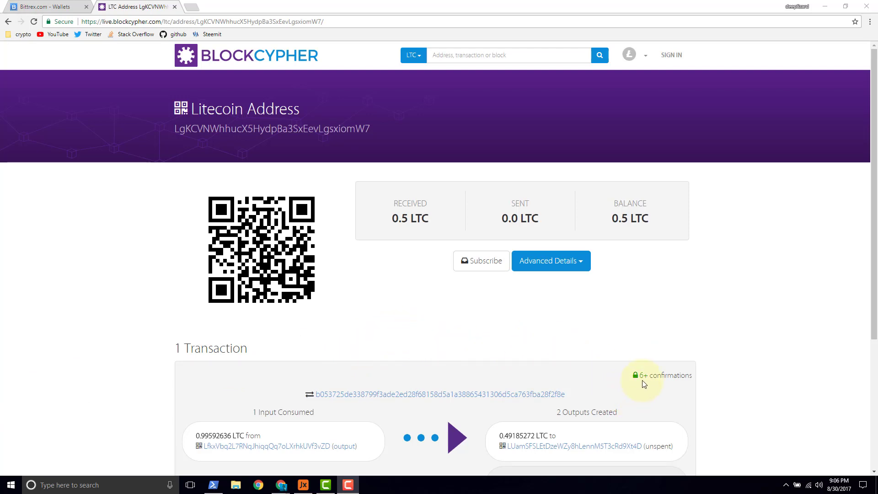
{"action": "mouse_move", "coordinate": [384, 272]}
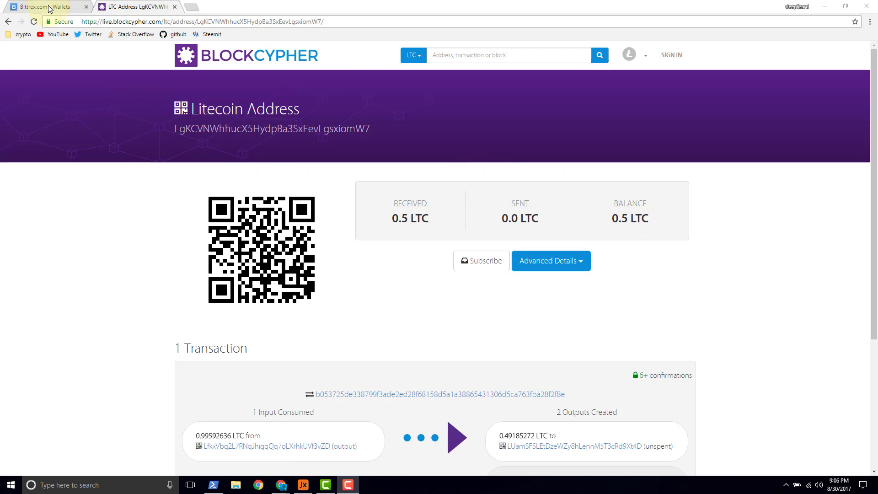
- Check that Bittrex lists 0.5 LTC as available with no pending deposits
{"action": "left_click", "coordinate": [44, 6]}
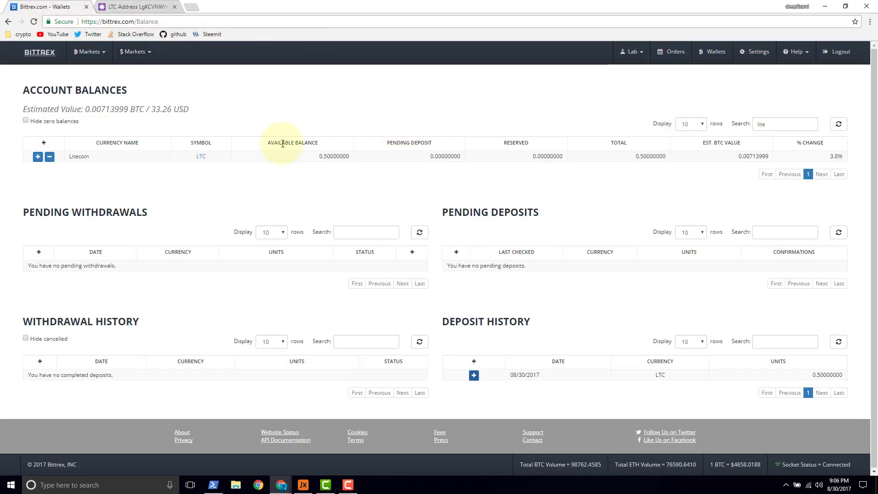
{"action": "mouse_move", "coordinate": [470, 212]}
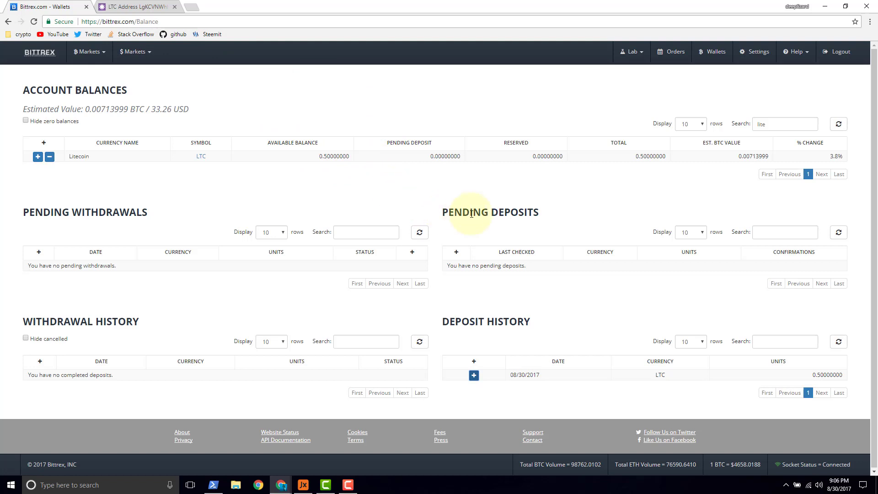
{"action": "mouse_move", "coordinate": [608, 278]}
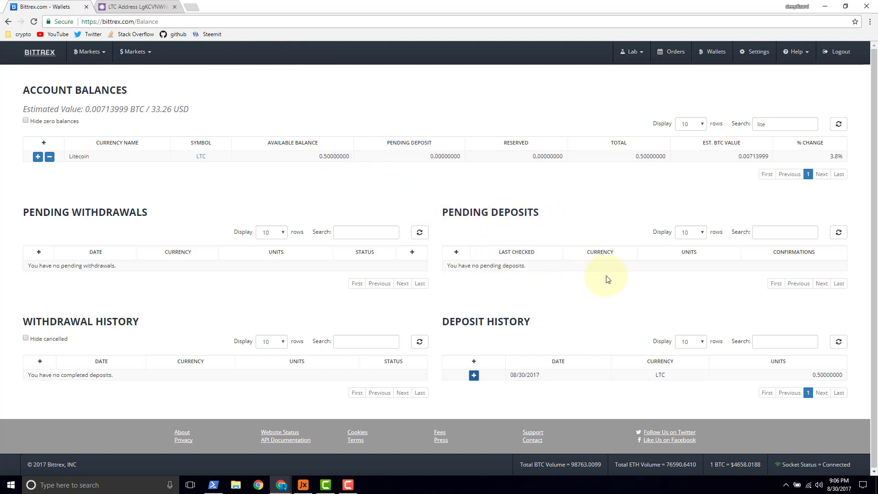
{"action": "mouse_move", "coordinate": [556, 374]}
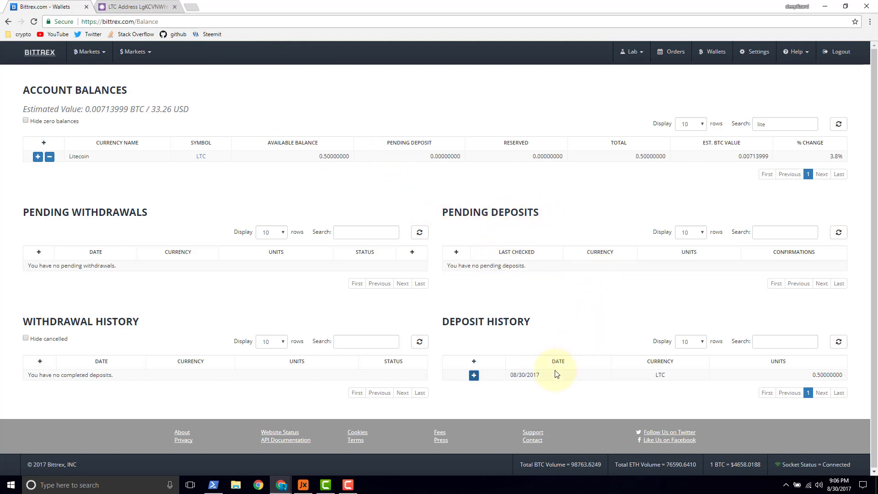
{"action": "left_click", "coordinate": [474, 374]}
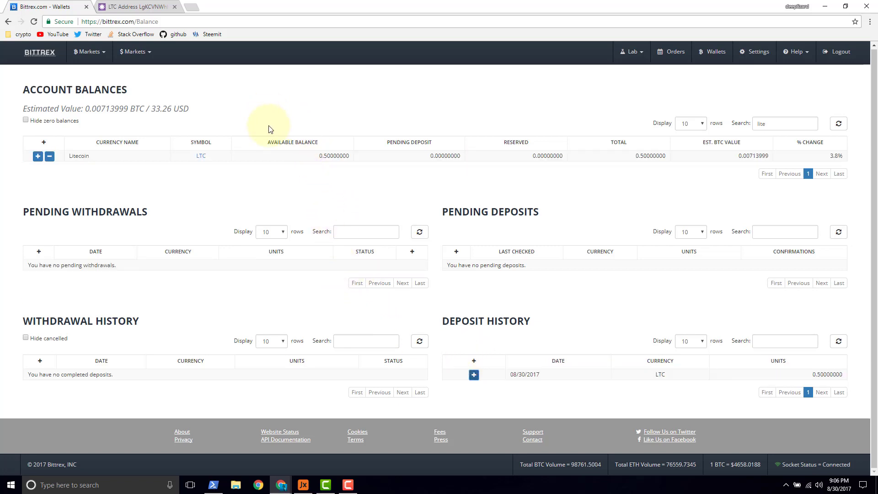
{"action": "mouse_move", "coordinate": [322, 145]}
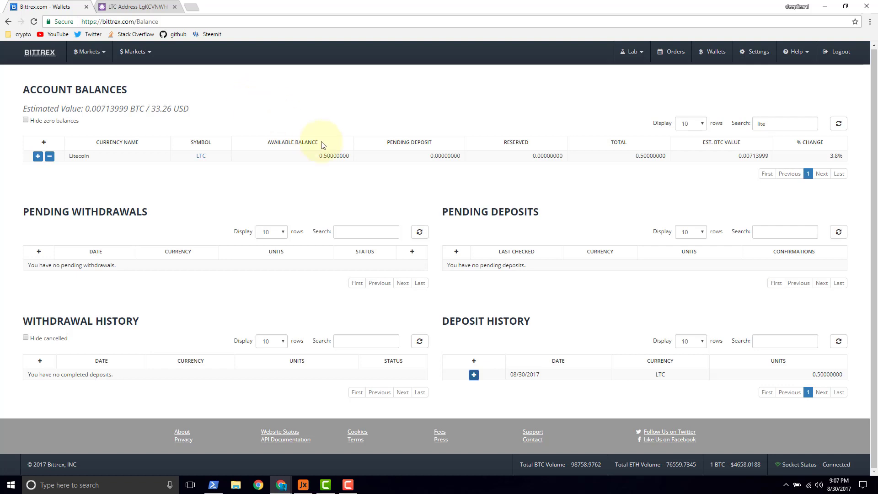
{"action": "mouse_move", "coordinate": [322, 187]}
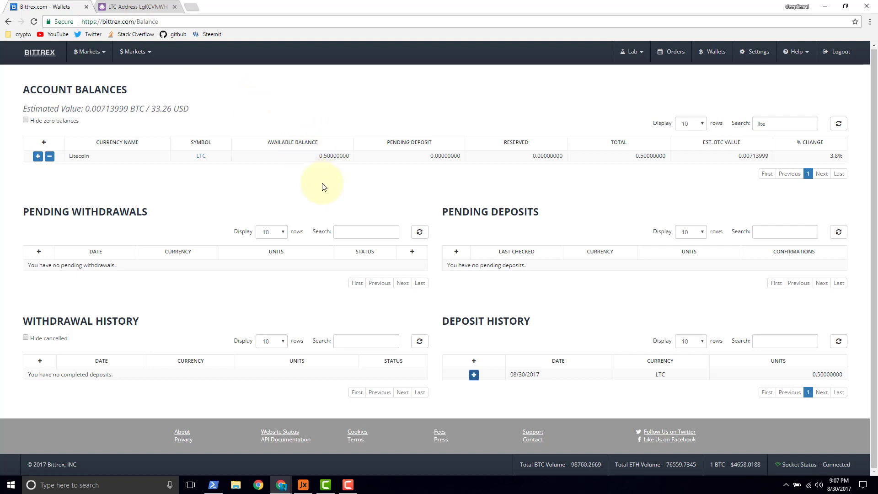
{"action": "mouse_move", "coordinate": [323, 199]}
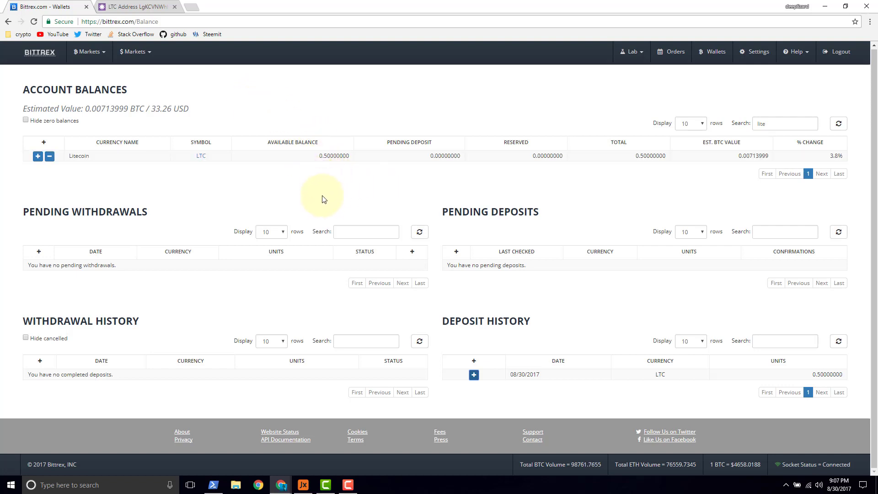
{"action": "left_click", "coordinate": [302, 484]}
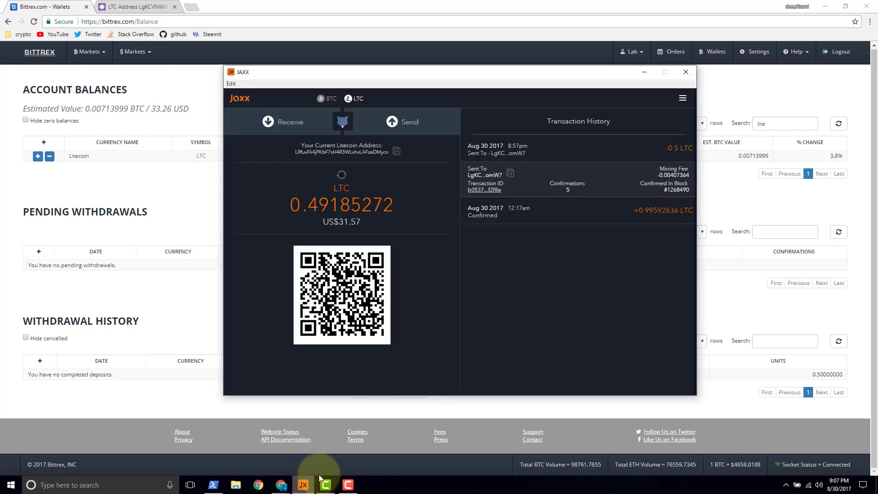
{"action": "mouse_move", "coordinate": [535, 112]}
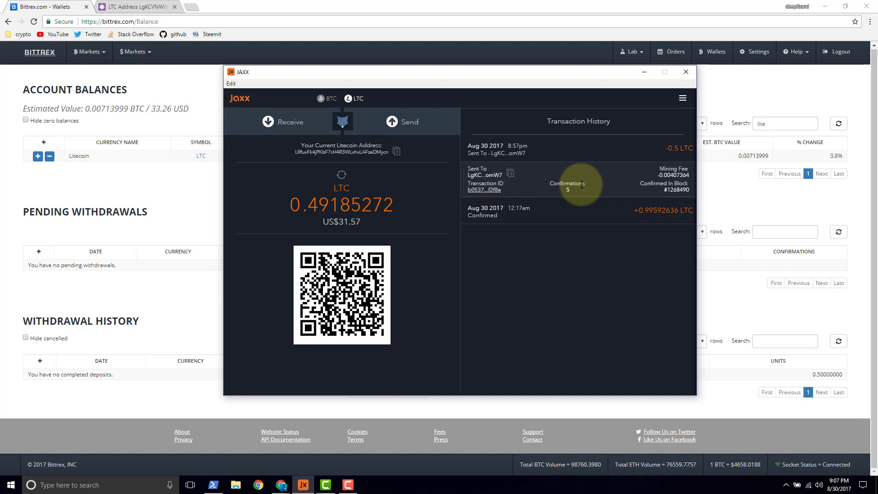
{"action": "mouse_move", "coordinate": [568, 197]}
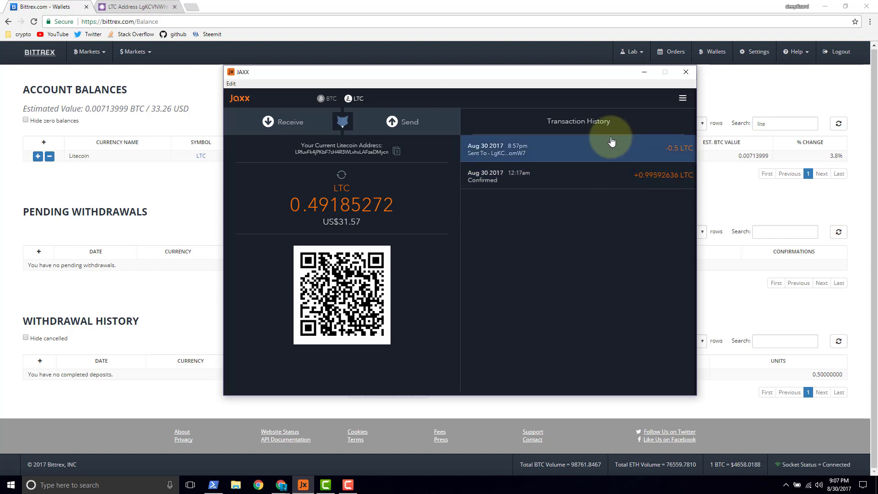
{"action": "left_click", "coordinate": [577, 149]}
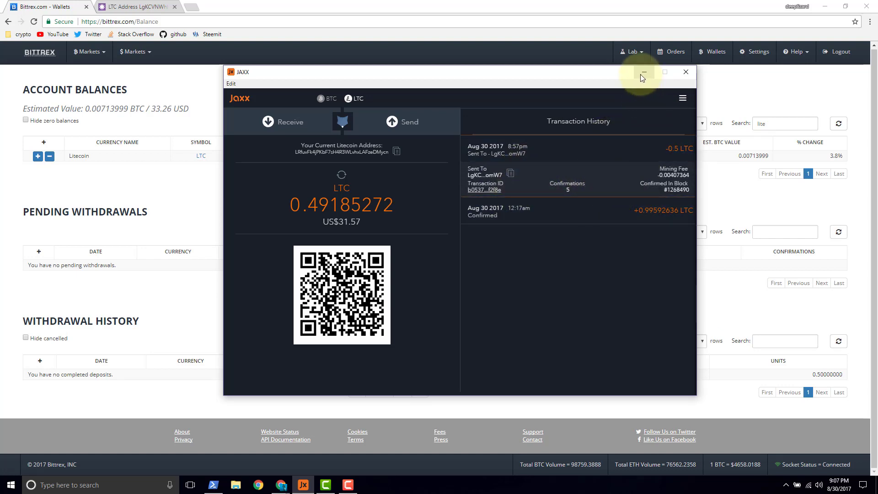
{"action": "left_click", "coordinate": [642, 72]}
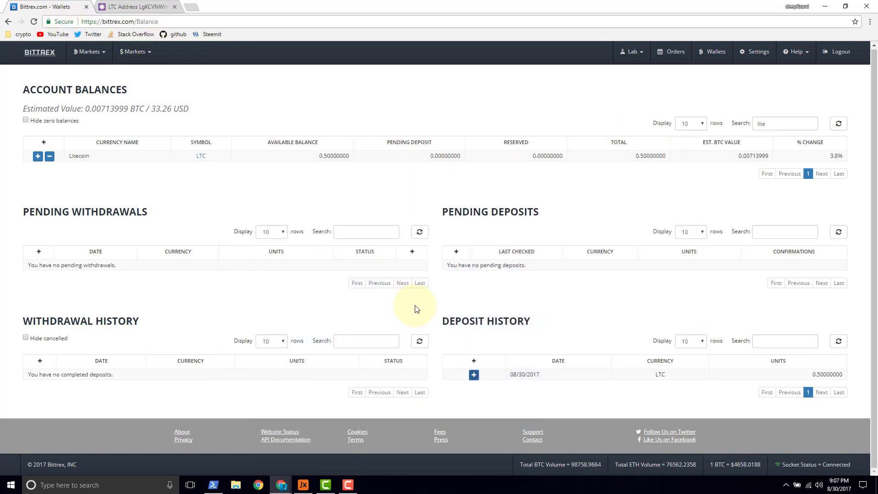
{"action": "mouse_move", "coordinate": [142, 90]}
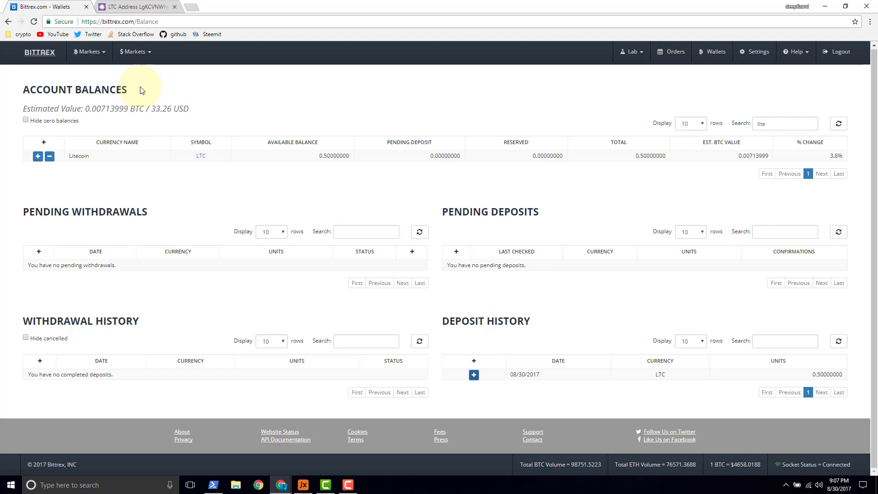
{"action": "mouse_move", "coordinate": [228, 94]}
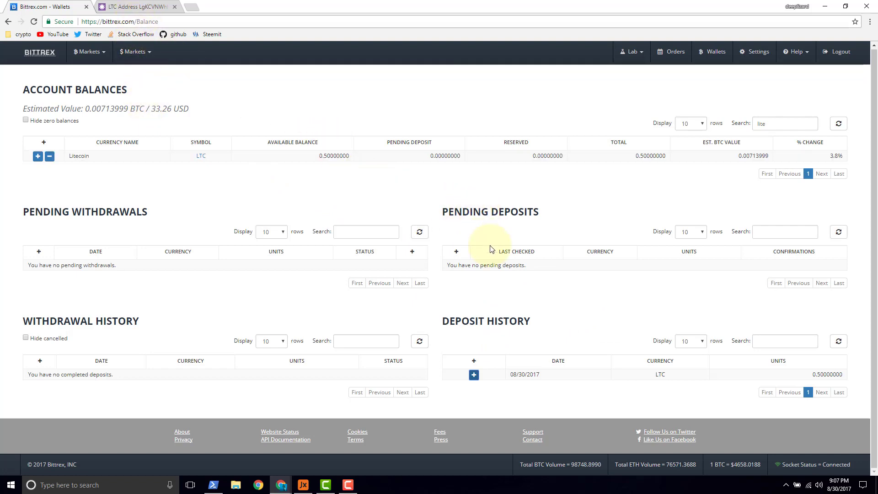
{"action": "mouse_move", "coordinate": [495, 240]}
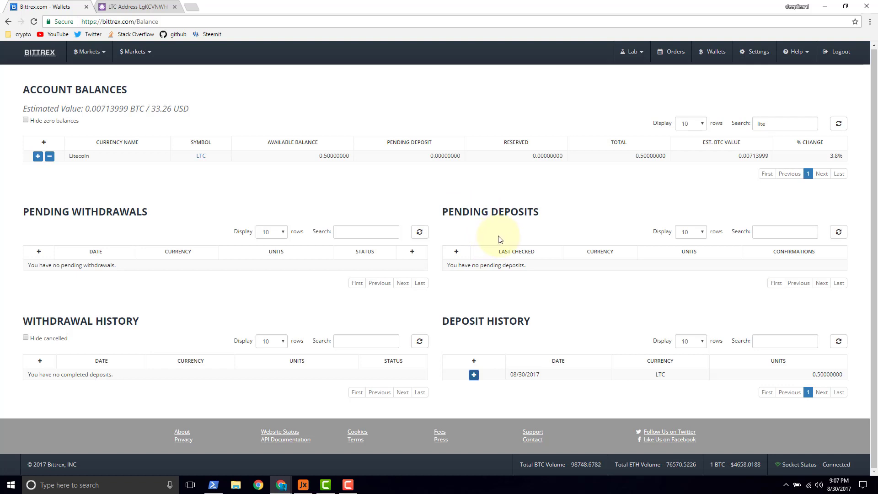
{"action": "mouse_move", "coordinate": [489, 254]}
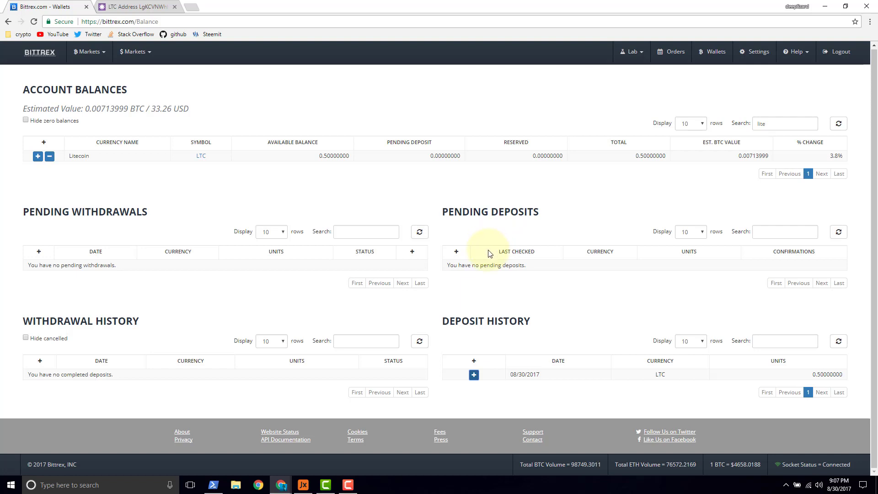